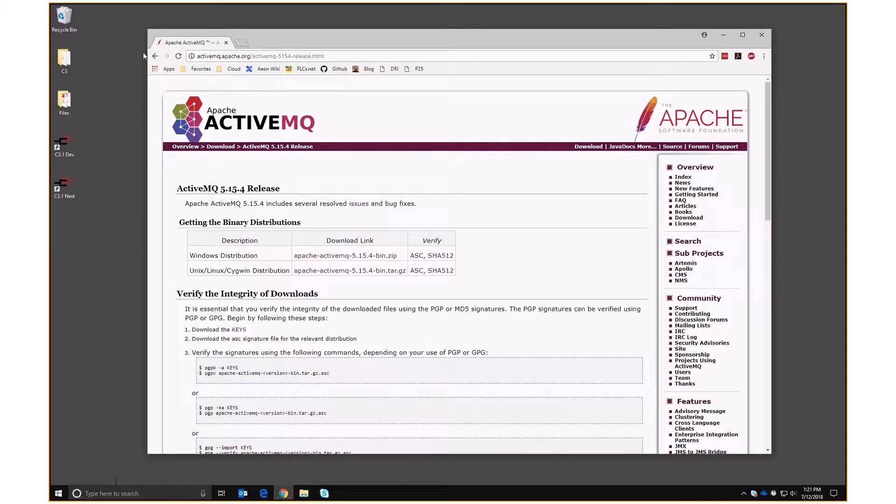
mouse_move(323, 160)
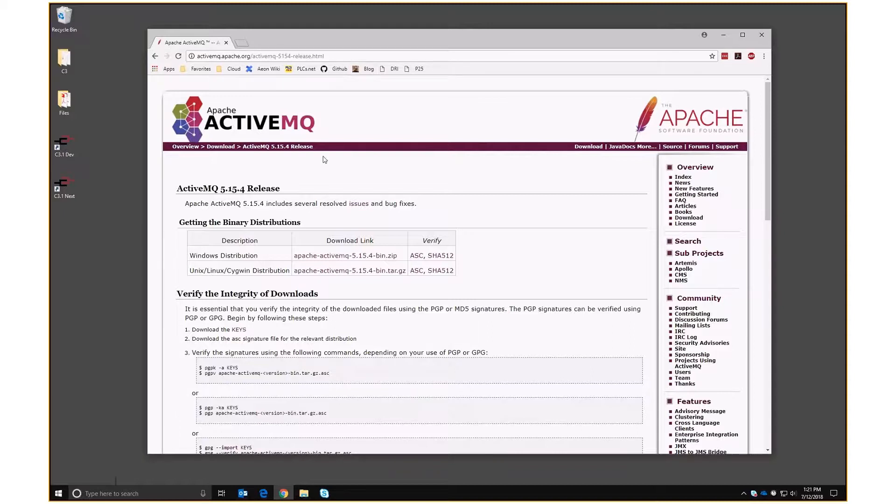
mouse_move(207, 257)
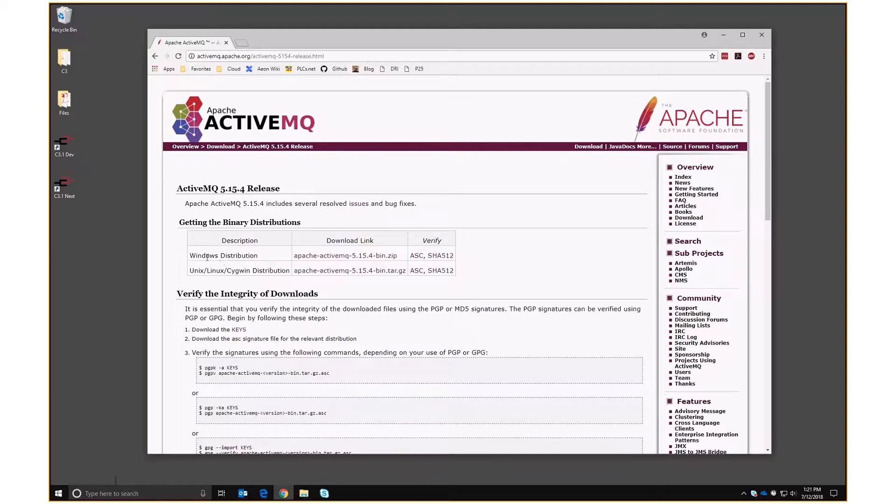
Step: Download apache-activemq-5.15.4-bin.zip in Chrome and bring up the downloaded file's options
left_click(345, 255)
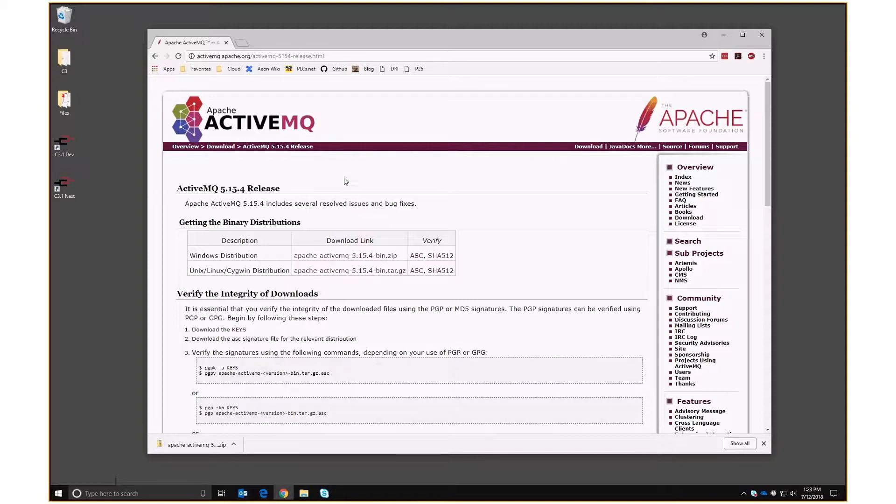
mouse_move(244, 430)
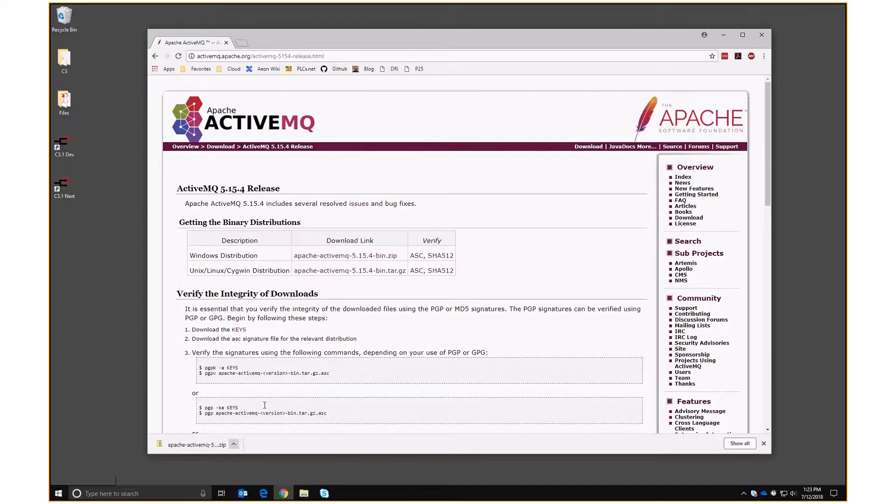
right_click(391, 112)
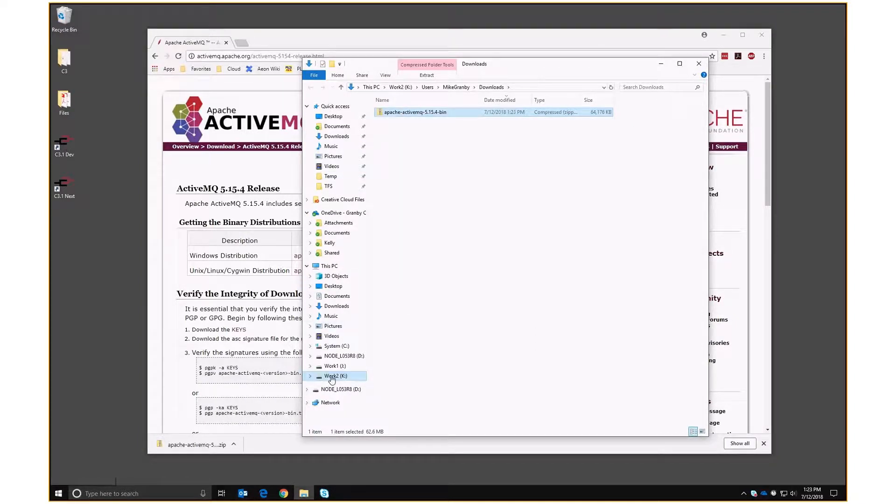
Step: Copy the downloaded ActiveMQ zip to the Work2 (K:) drive
right_click(411, 135)
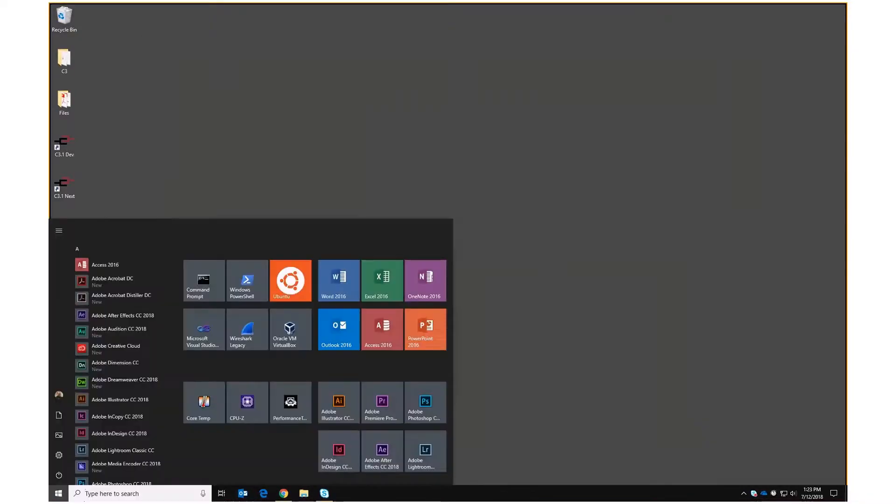
Step: In Command Prompt, list K:\AMQ, review auth.xml in Notepad, and type the 7z extract command
left_click(204, 280)
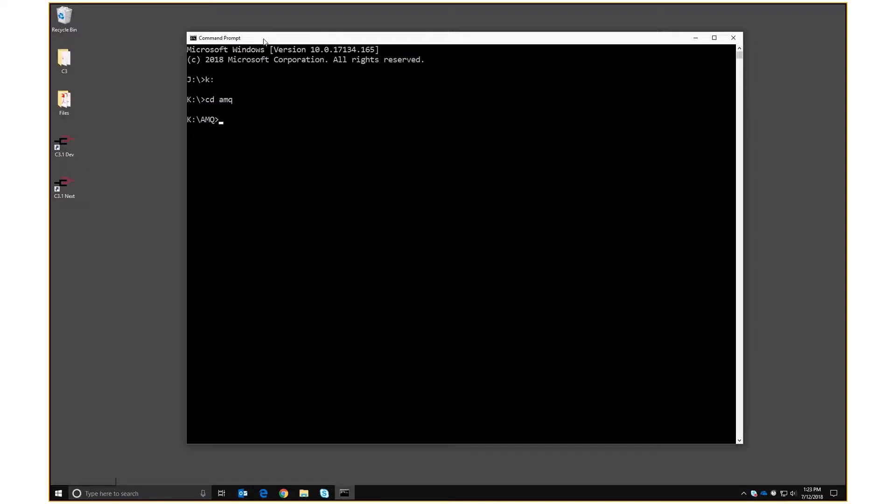
type("dir")
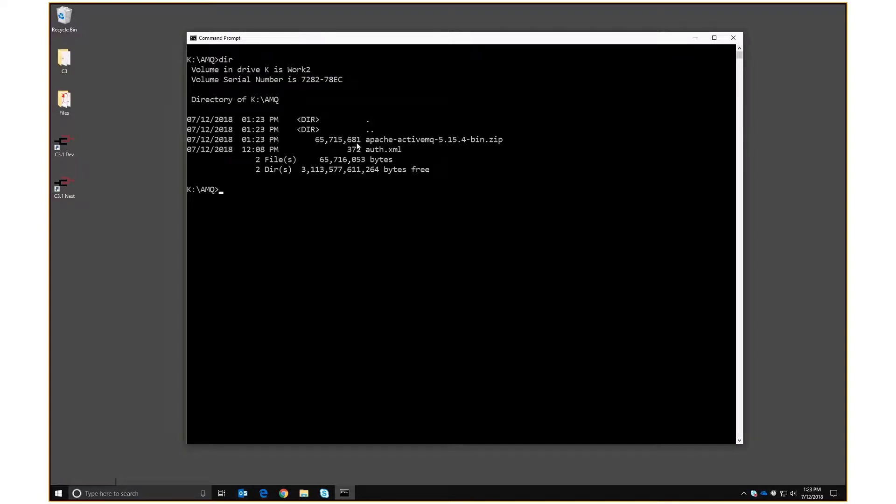
mouse_move(421, 157)
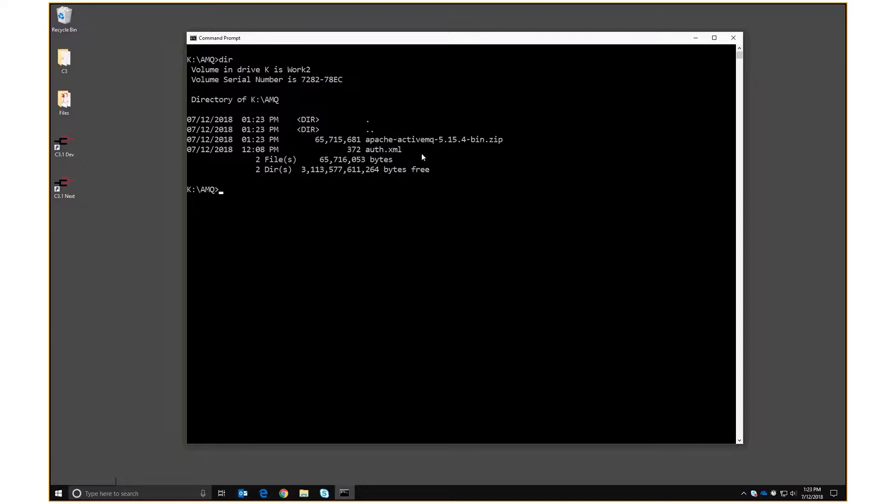
type("notepad auth")
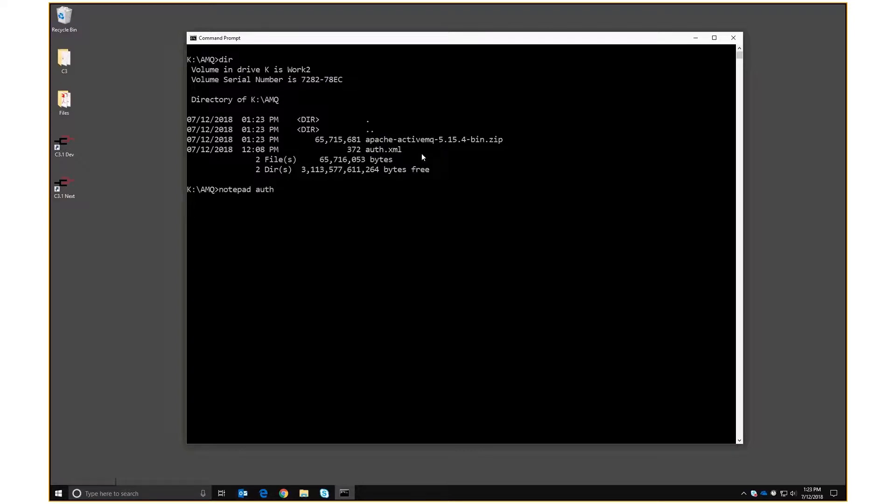
type(".xml")
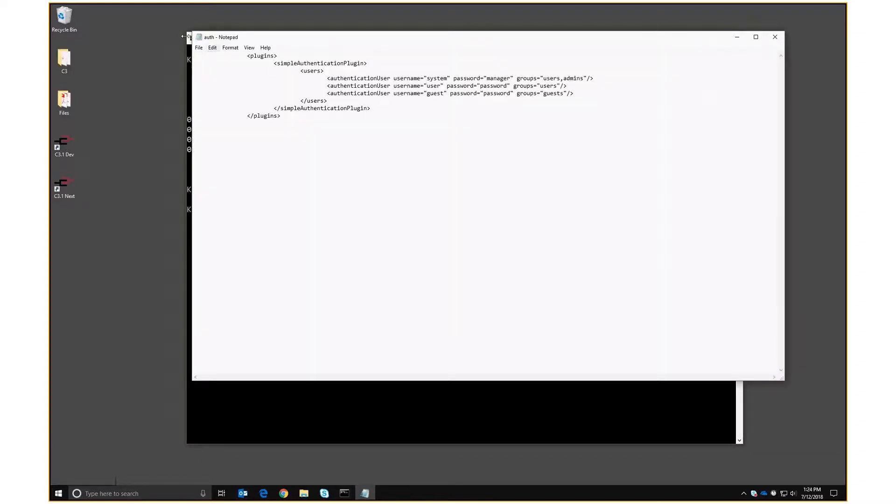
left_click(212, 48)
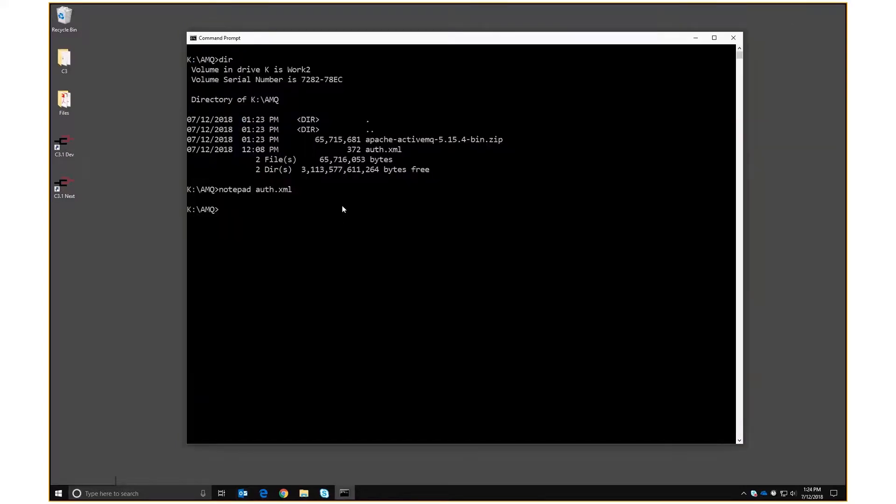
mouse_move(483, 132)
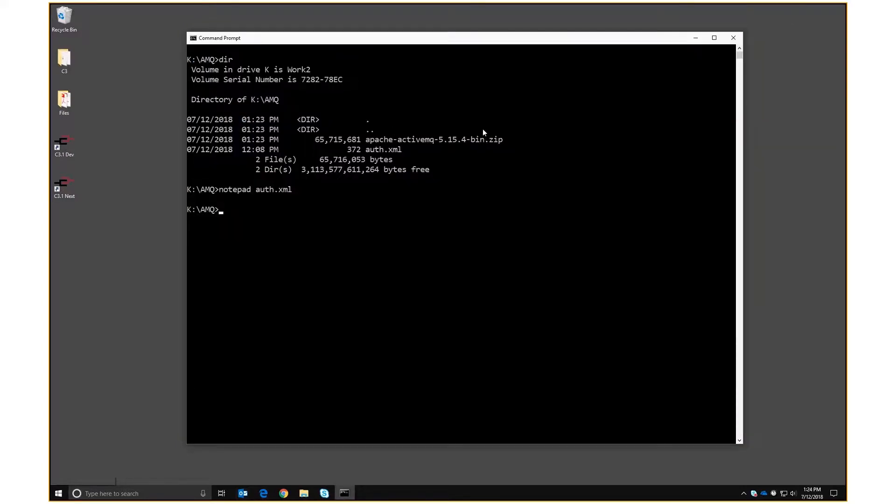
type("7z x apache-activemq-5.15.4-bin.zip")
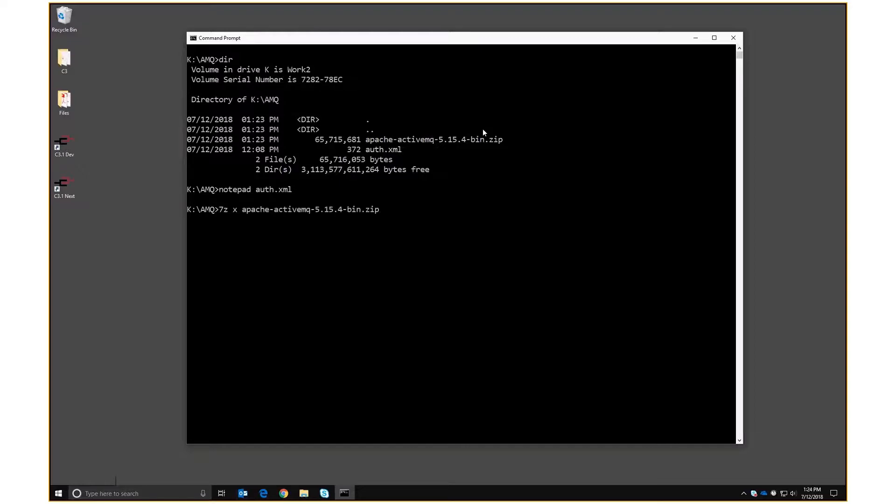
Step: Extract the ActiveMQ zip with 7z, enter apache-activemq-5.15.4, and open activemq.xml in Notepad
key("enter")
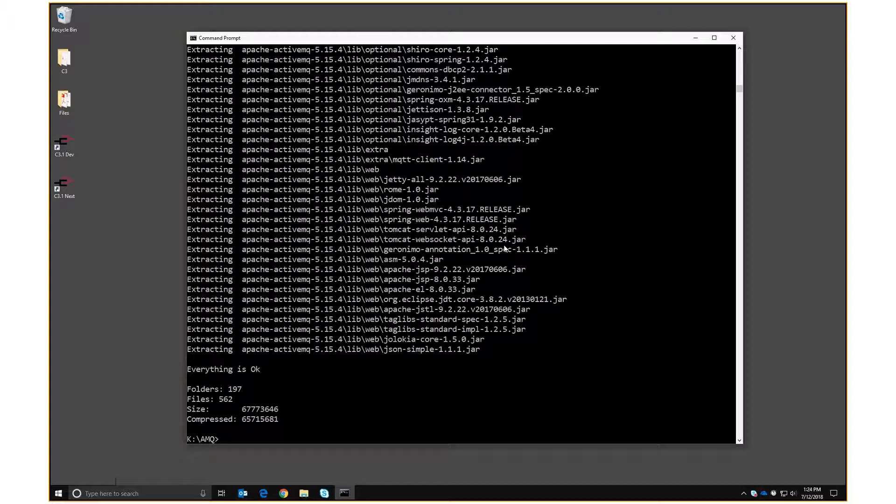
type("dir")
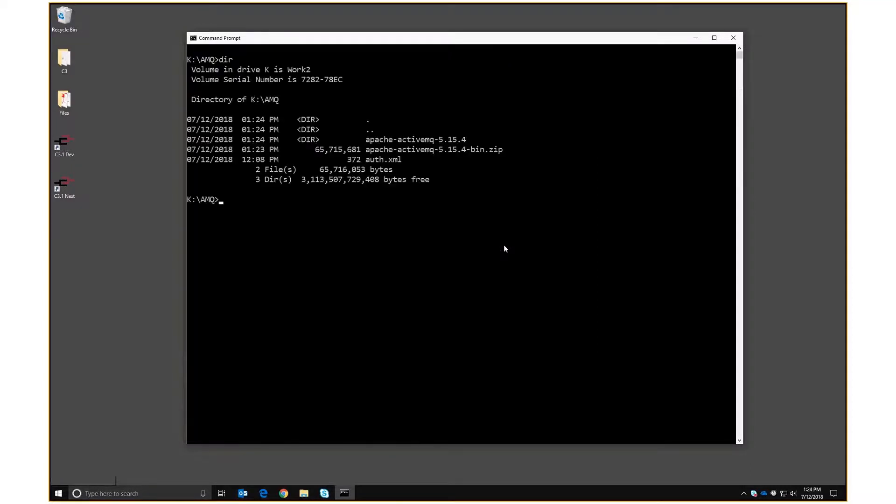
type("cd apache-activemq-5.15.4")
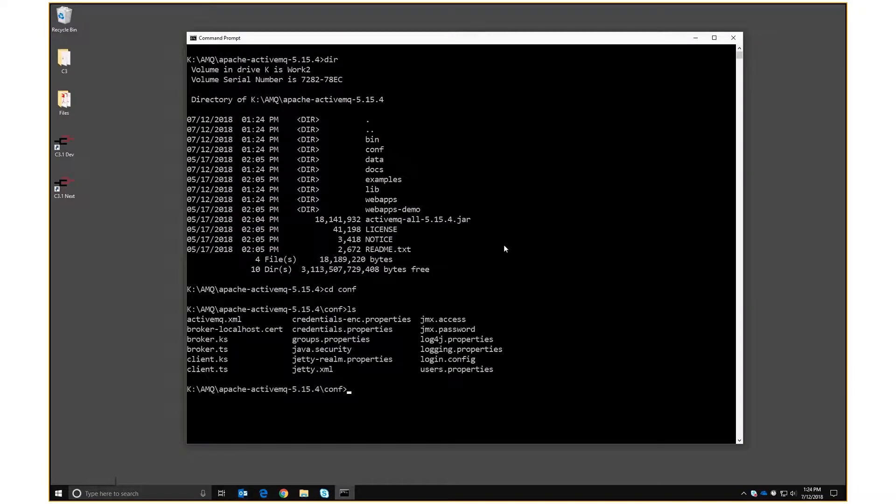
type("notepad activemq.xml")
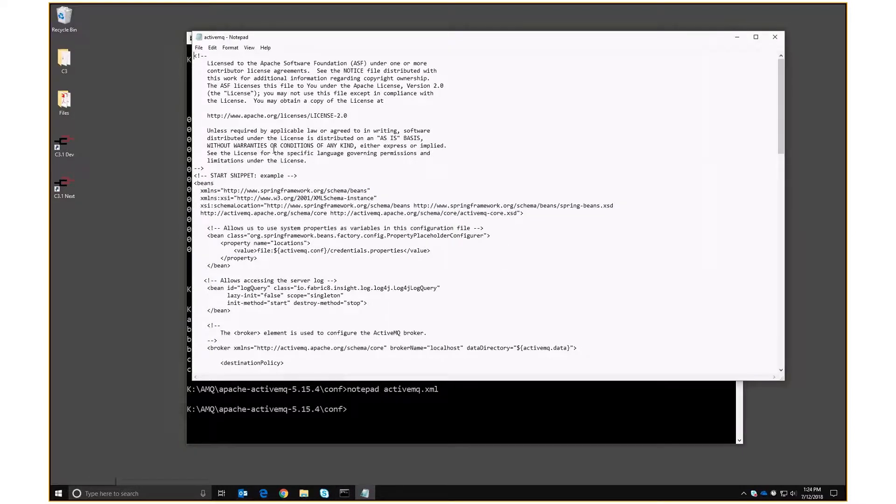
Step: Change the mqtt transport connector port in activemq.xml from 1883 to 5883
scroll("down", 3)
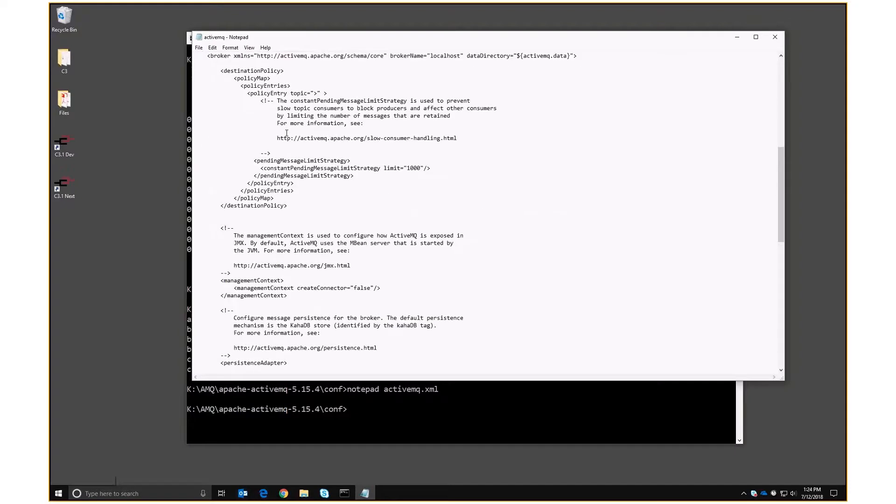
scroll("down", 3)
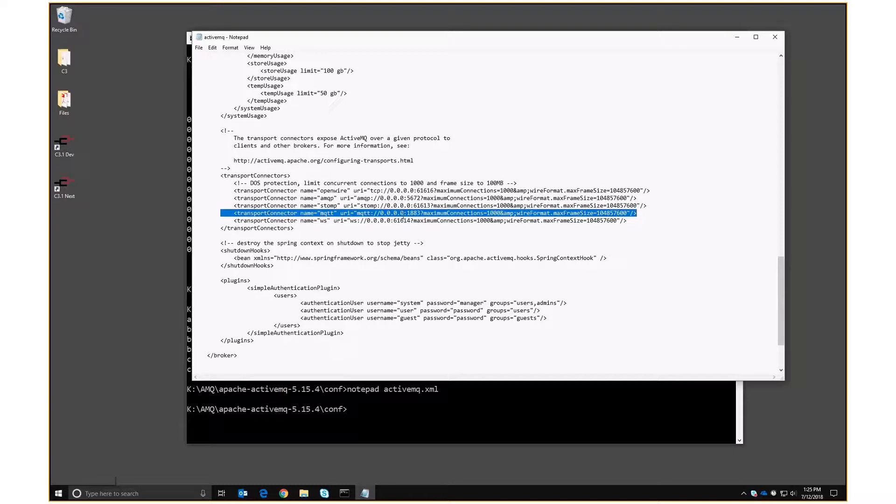
double_click(412, 212)
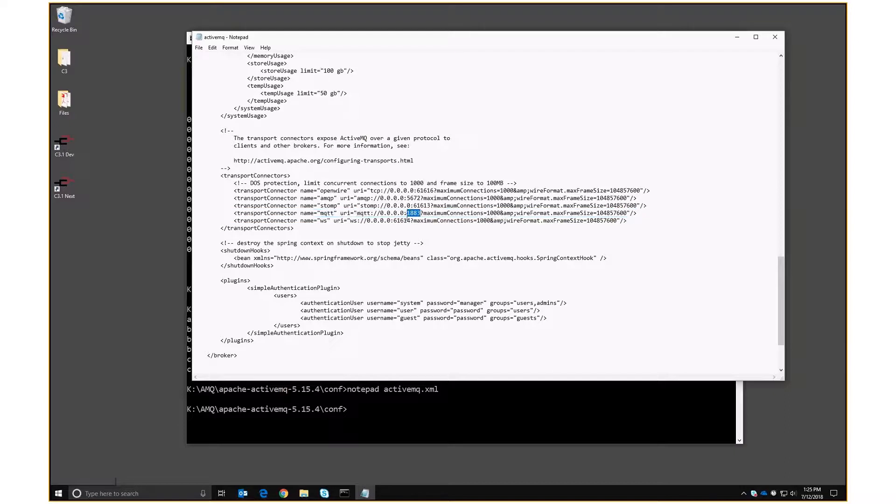
type("5883")
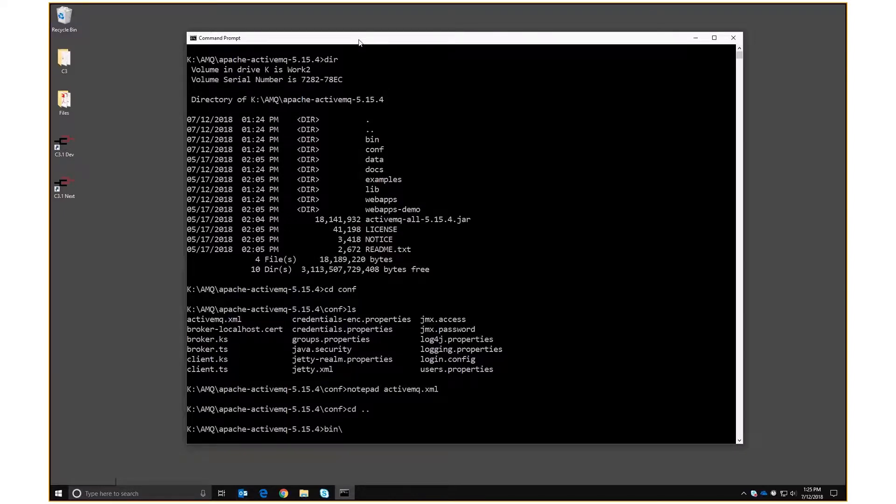
Step: Start the broker with bin\activemq.bat start and check the connector startup log
type("activemq.bat s")
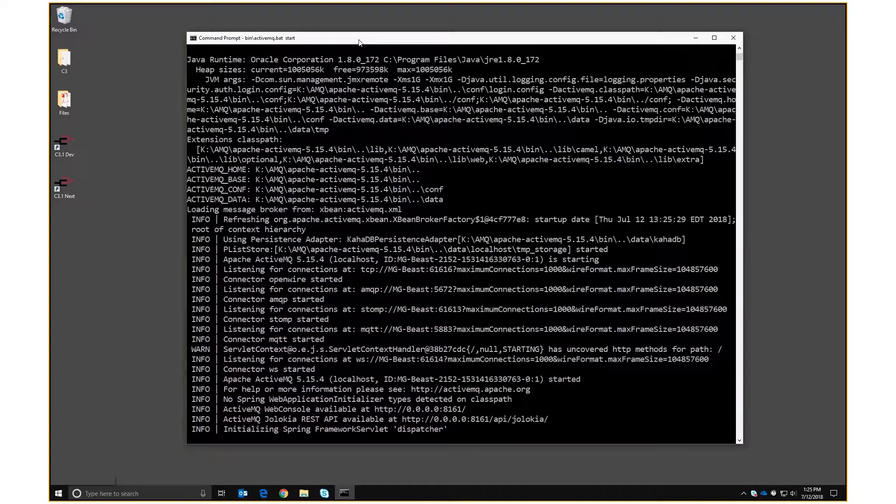
scroll("down", 3)
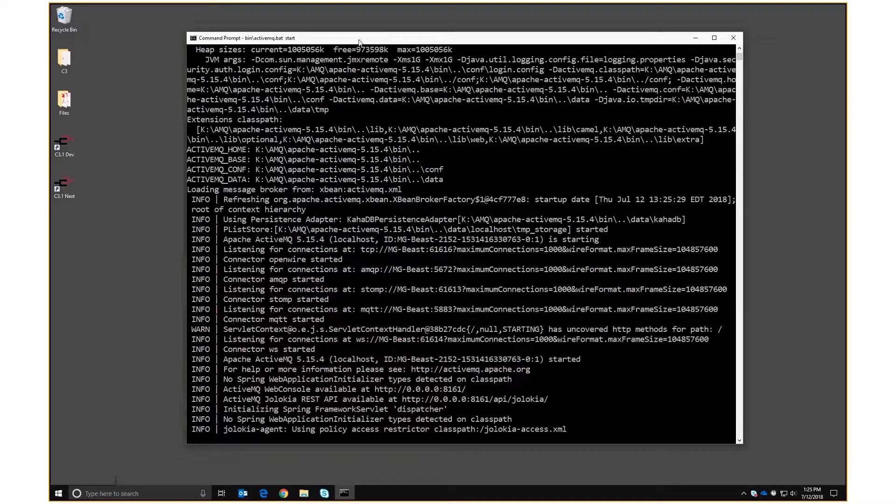
mouse_move(385, 18)
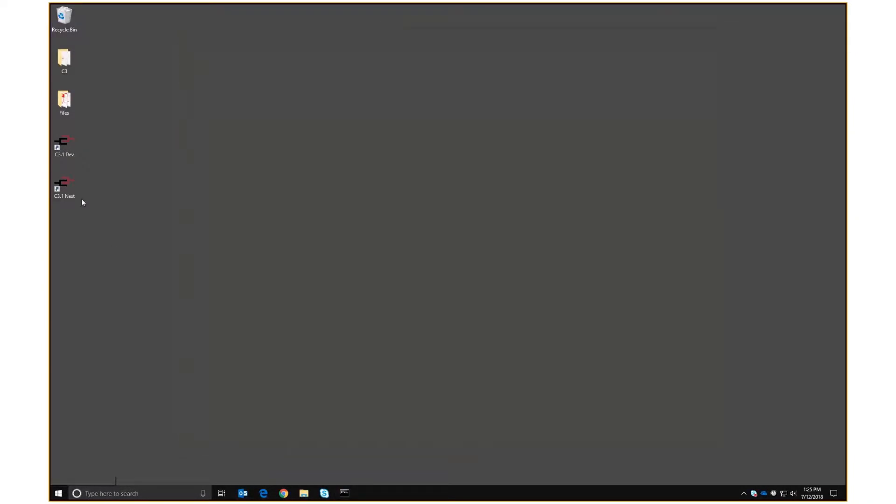
Step: Start Crimson 3.1, place the data tags on Page1, and set On Update to Tag3++,Tag4…
double_click(64, 143)
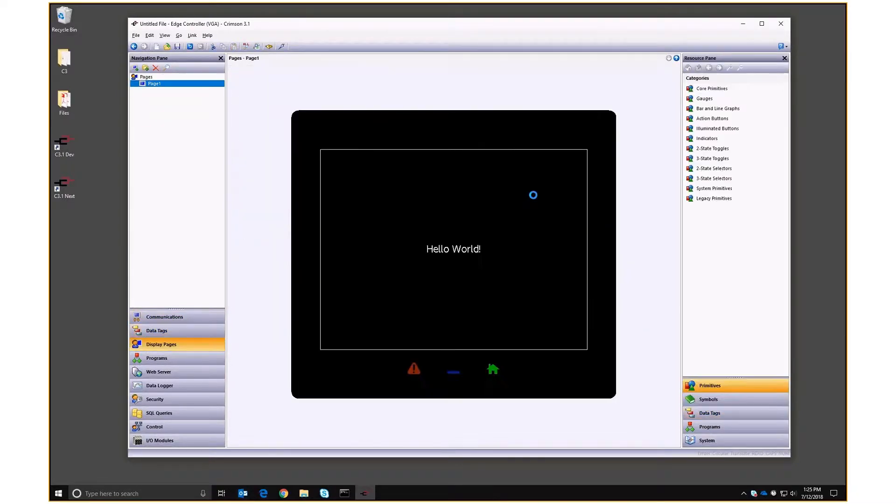
left_click(709, 412)
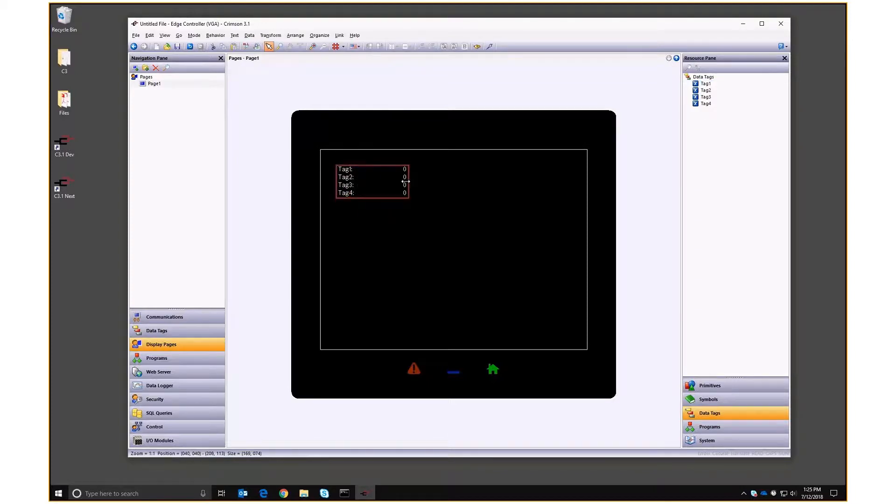
left_click(371, 169)
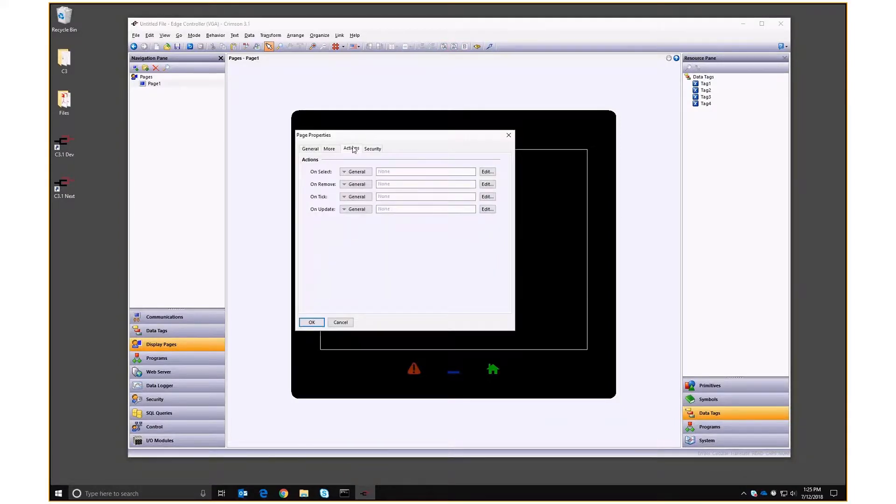
type("Tag3")
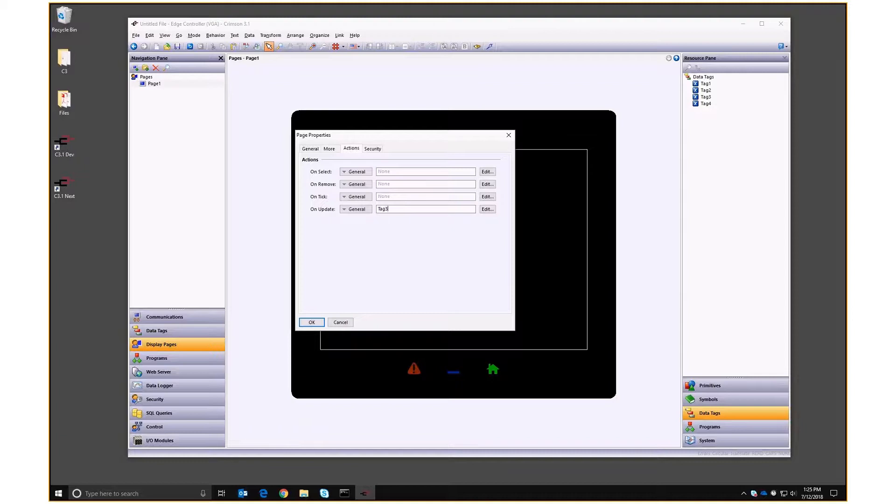
type("++,Tag4")
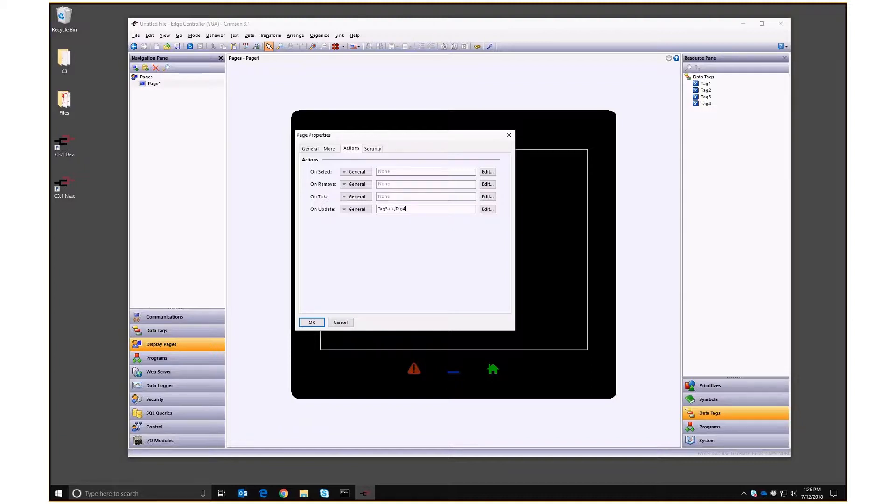
left_click(311, 321)
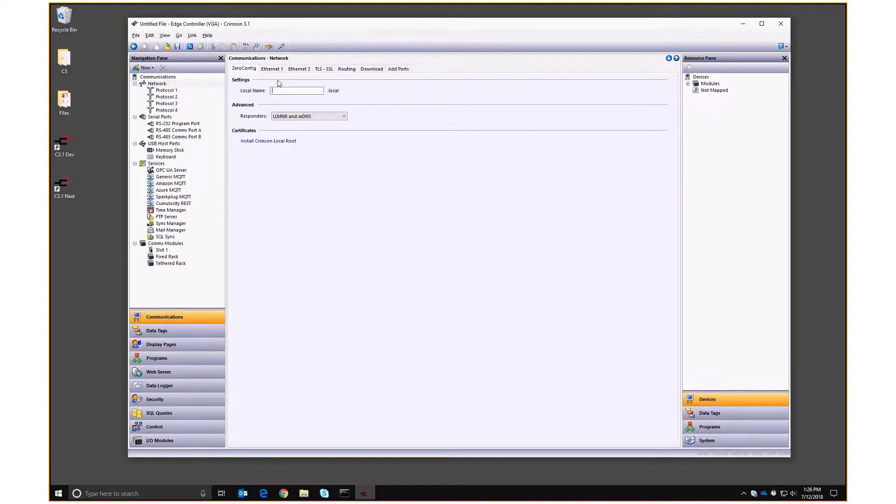
Step: Set the ZeroConfig local name to mqtt and enable web server Remote Control
type("mqtt")
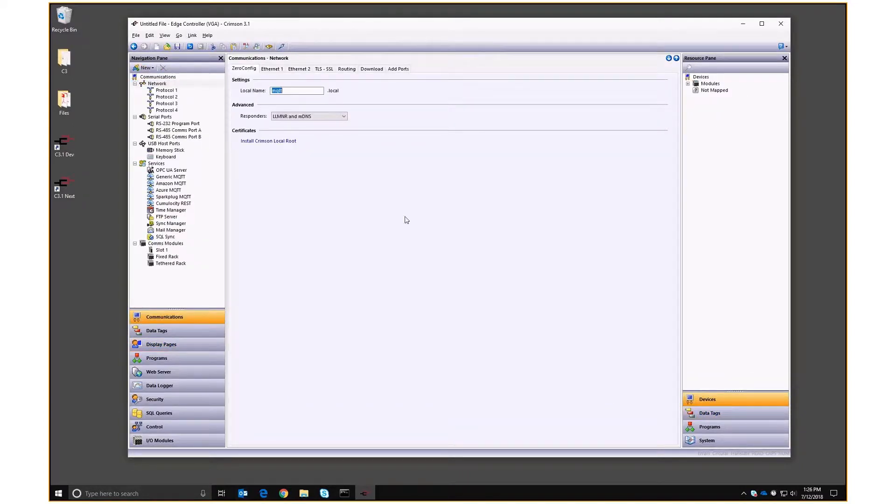
mouse_move(271, 193)
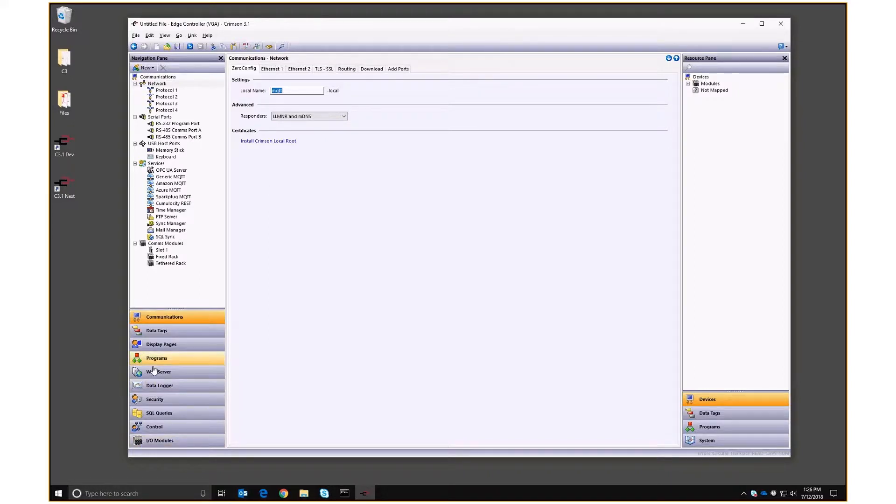
left_click(158, 371)
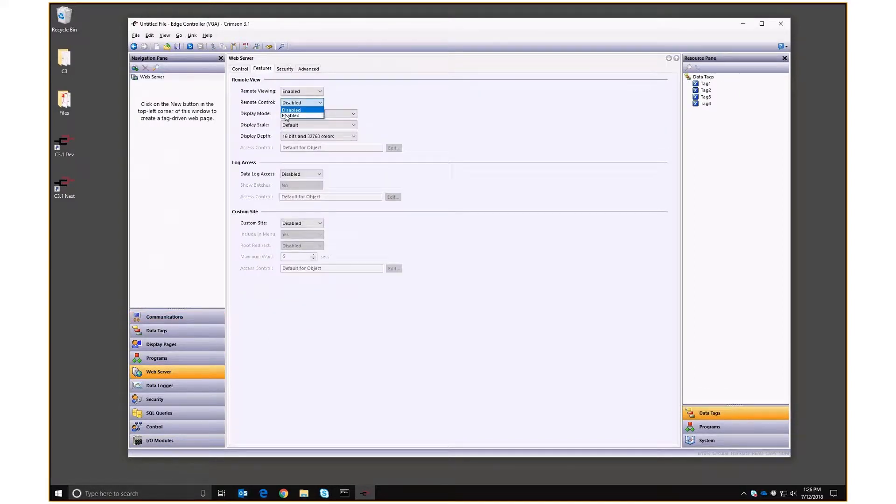
left_click(291, 115)
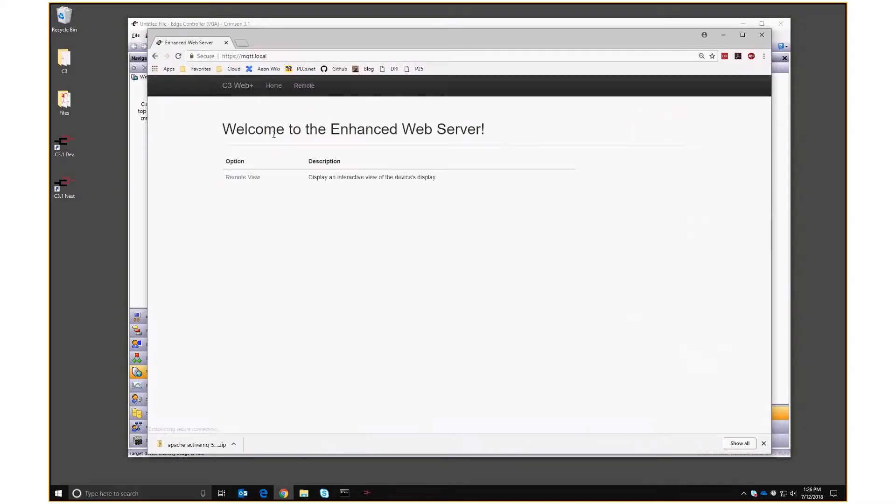
Step: Check Tag3 and Tag4 in the mqtt.local Remote View, then return to Crimson
left_click(242, 176)
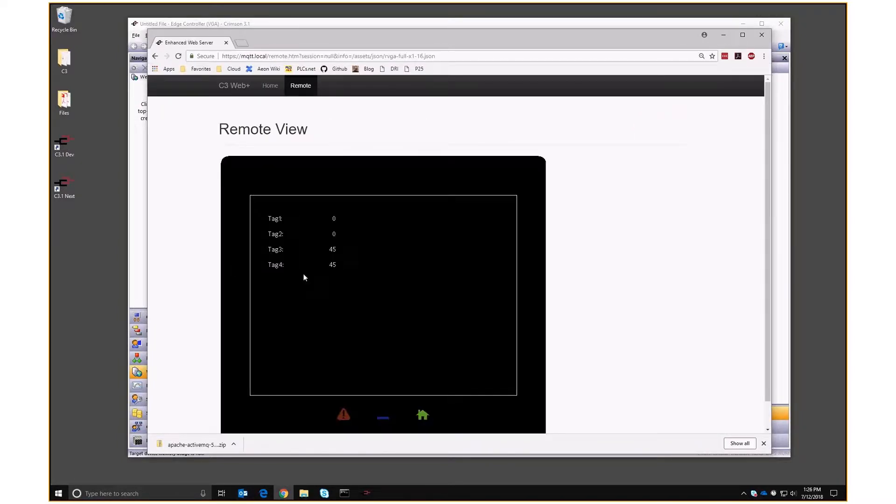
left_click(334, 234)
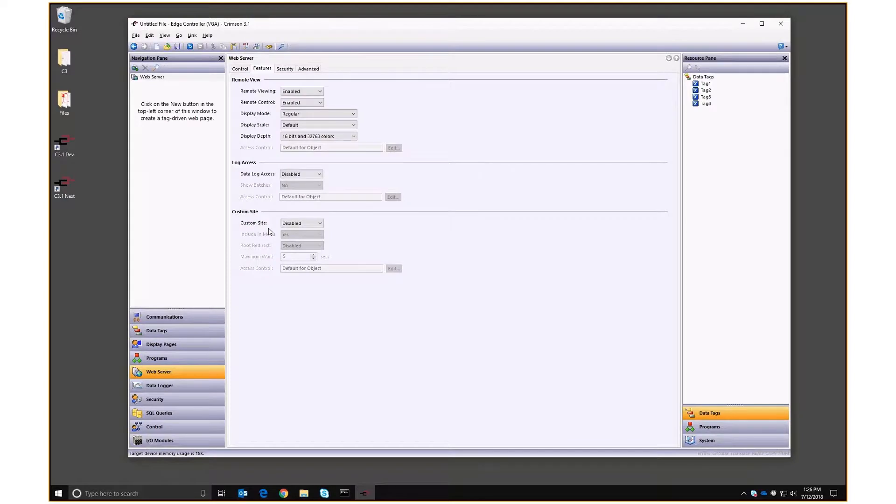
Step: Enable the Generic MQTT agent for host 192.168.1.217, dropping dollar signs, with user system
left_click(164, 316)
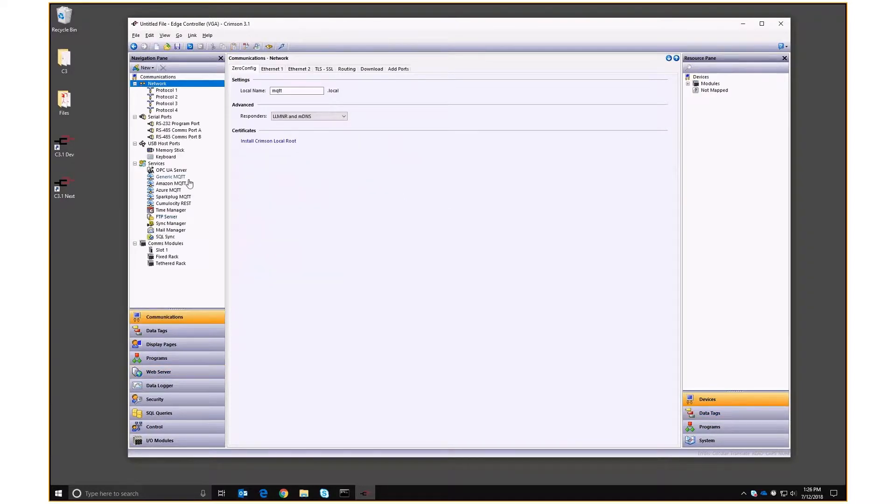
left_click(171, 176)
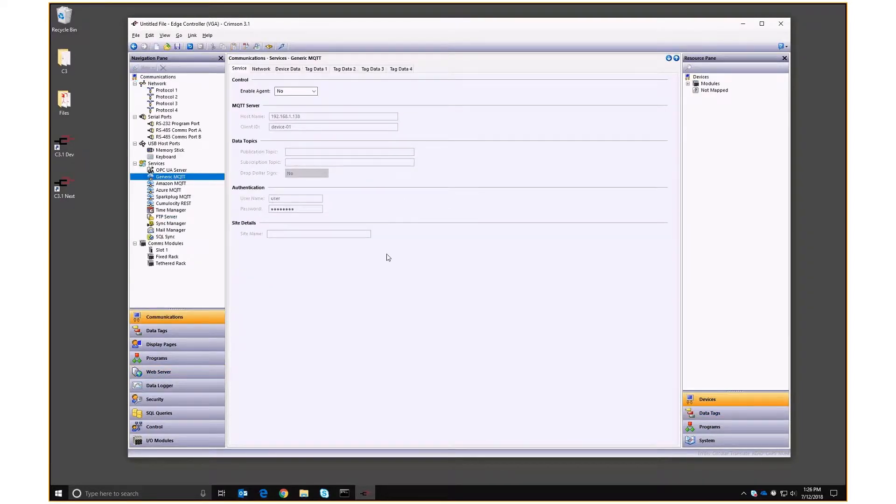
left_click(294, 91)
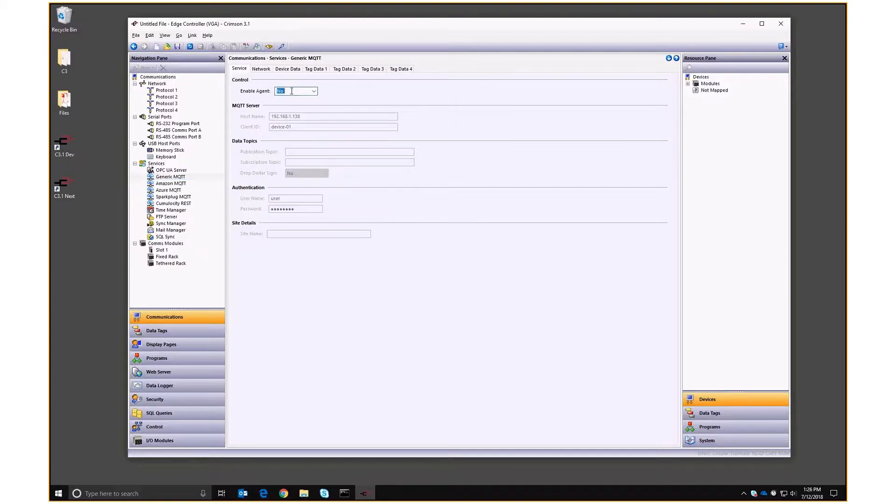
left_click(295, 91)
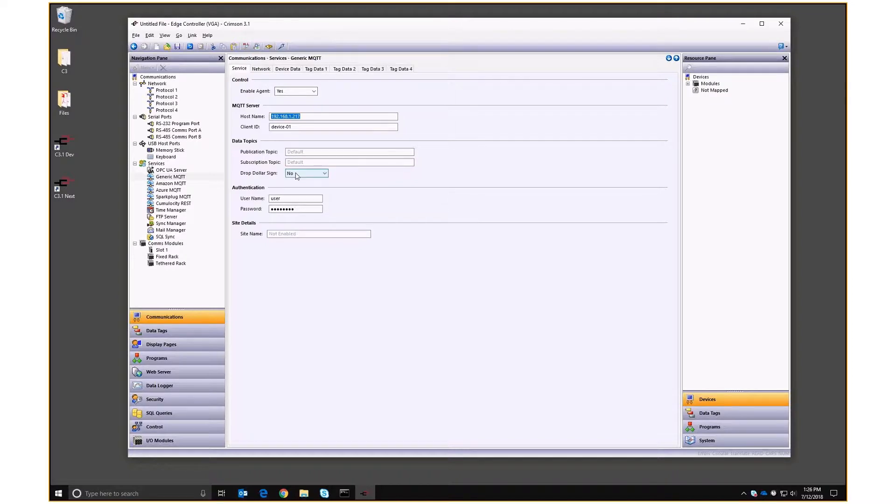
left_click(323, 173)
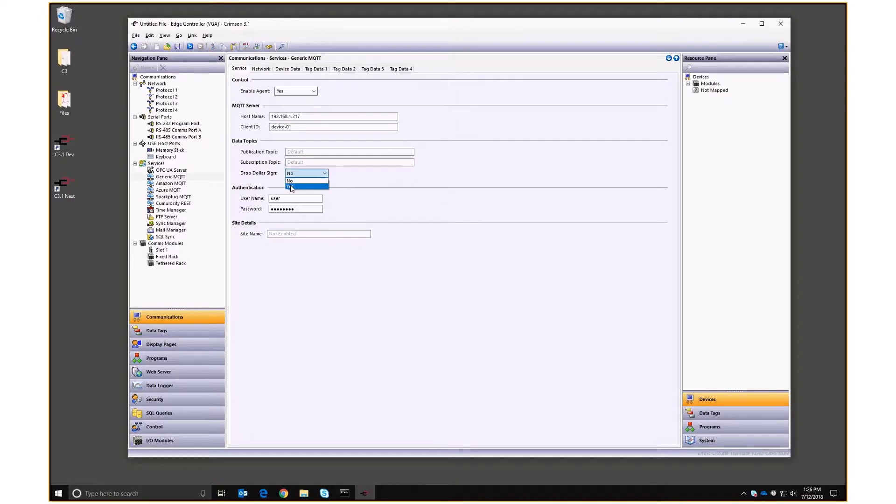
left_click(296, 186)
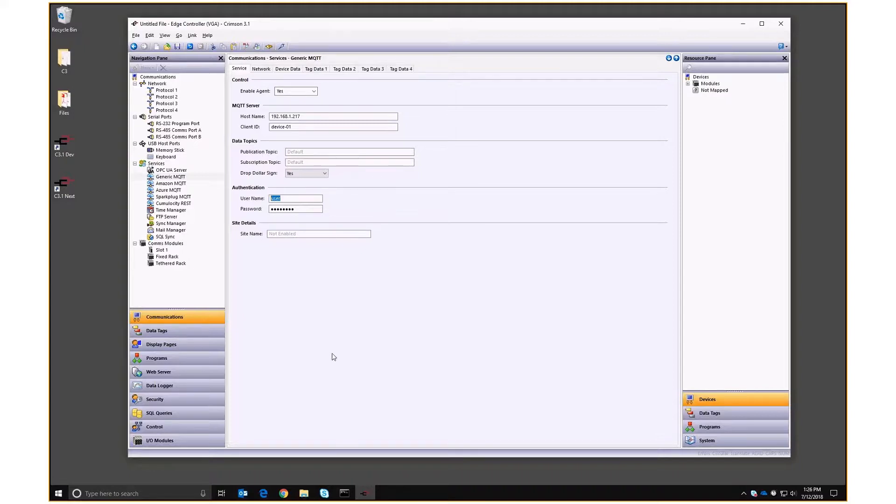
type("system")
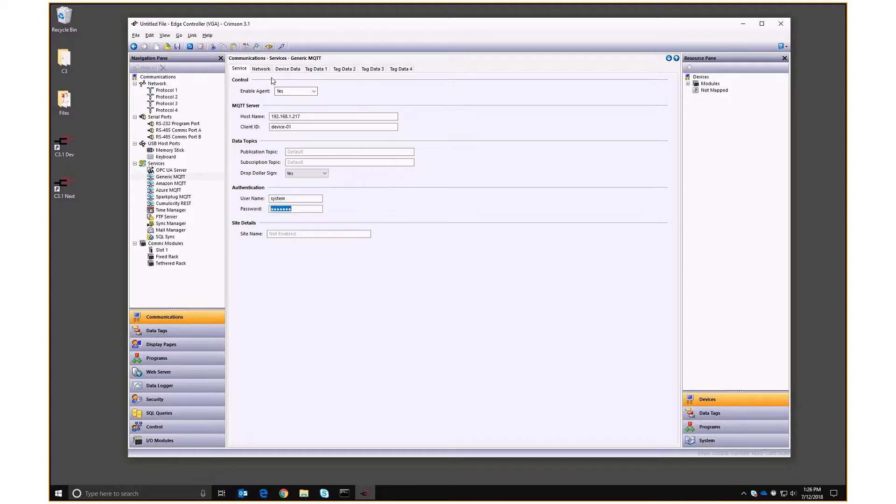
left_click(260, 69)
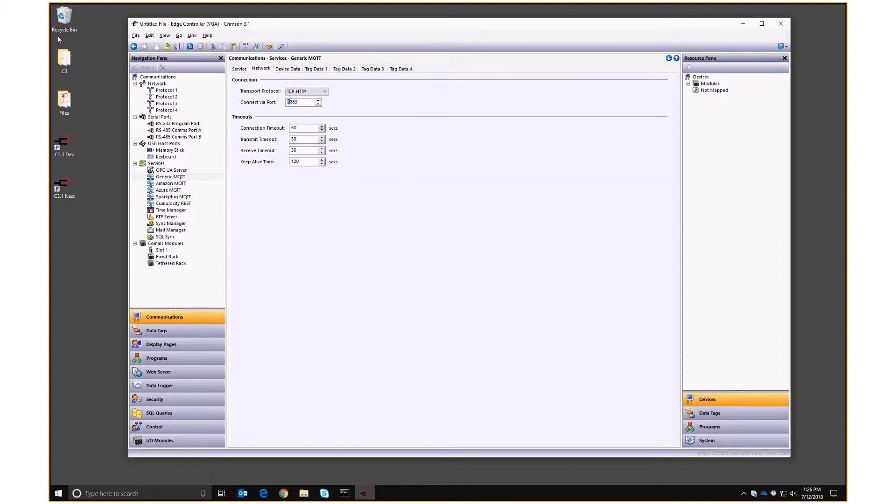
Step: Re-enter the broker port in Connect via Port, then bring up the Tag Data 1 settings
triple_click(303, 101)
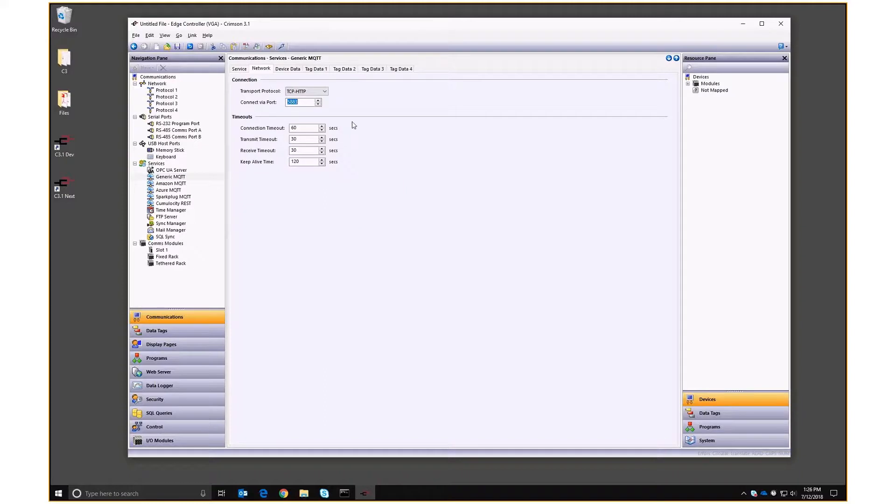
mouse_move(346, 110)
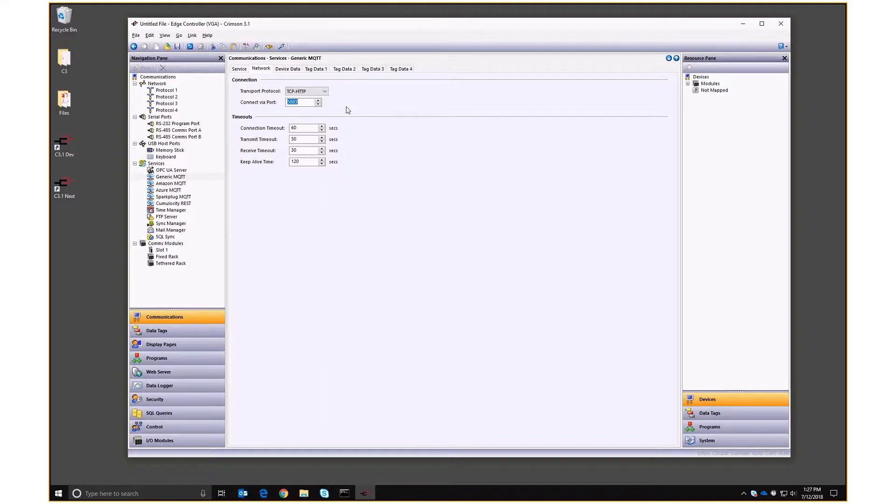
mouse_move(385, 116)
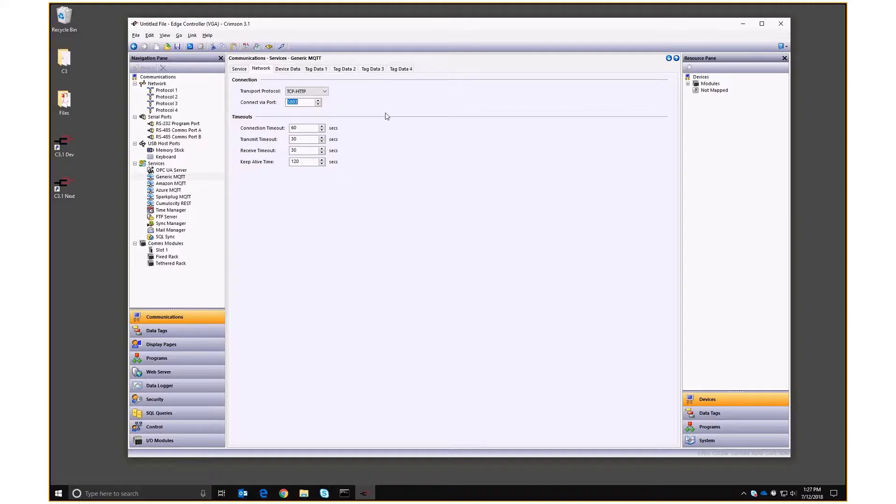
left_click(315, 68)
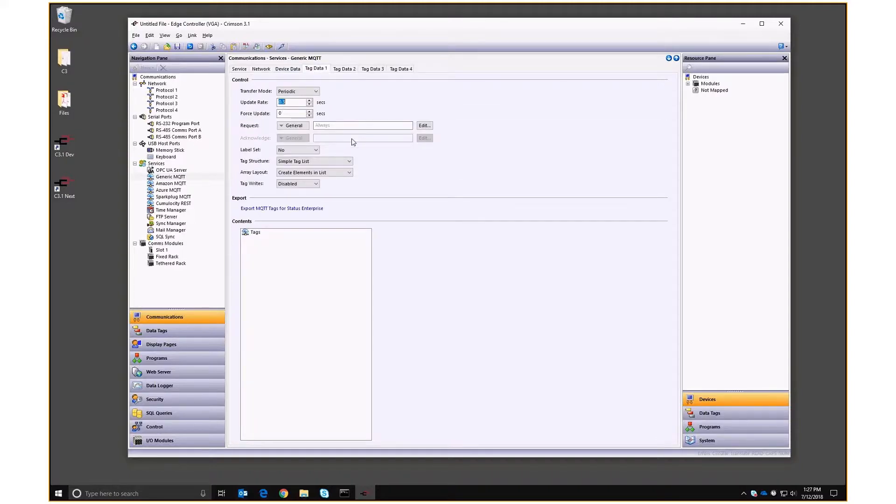
Step: Publish Tag1–Tag4 in Tag Data 1 at a 0.1 s update rate and edit Force Update
left_click(709, 413)
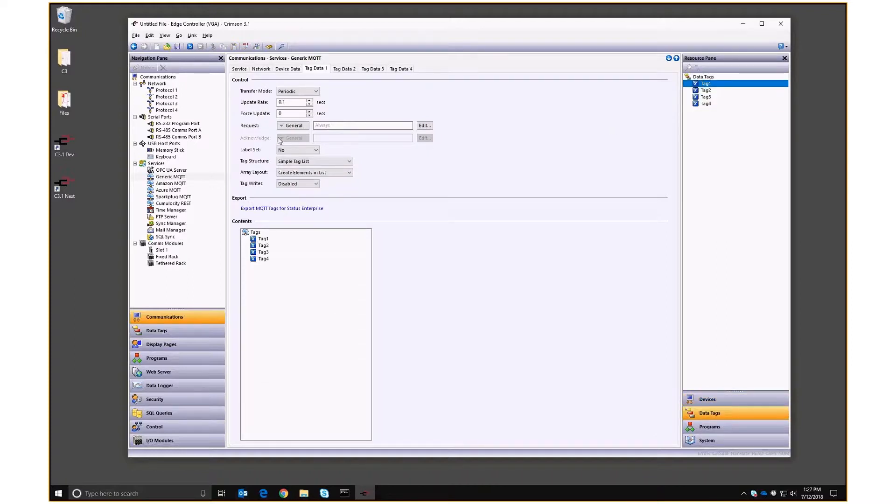
left_click(291, 113)
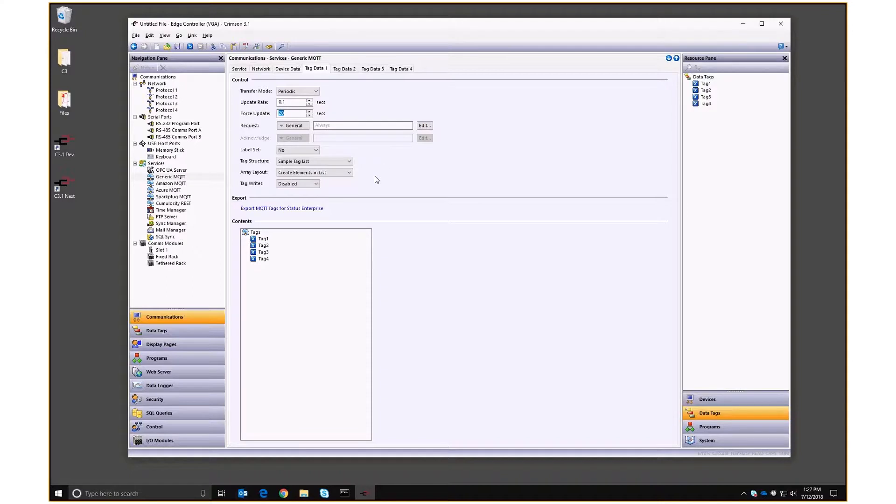
mouse_move(389, 172)
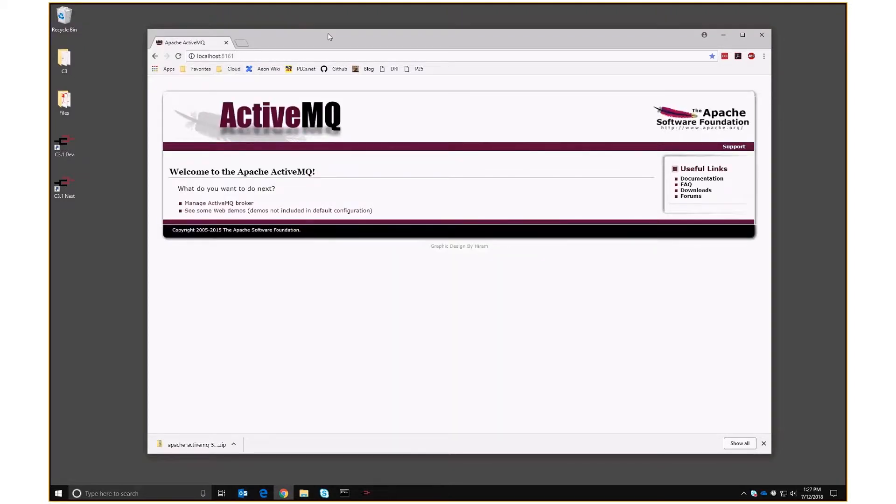
Step: Open Manage ActiveMQ broker and enter username 'admin' at the sign-in prompt
left_click(219, 203)
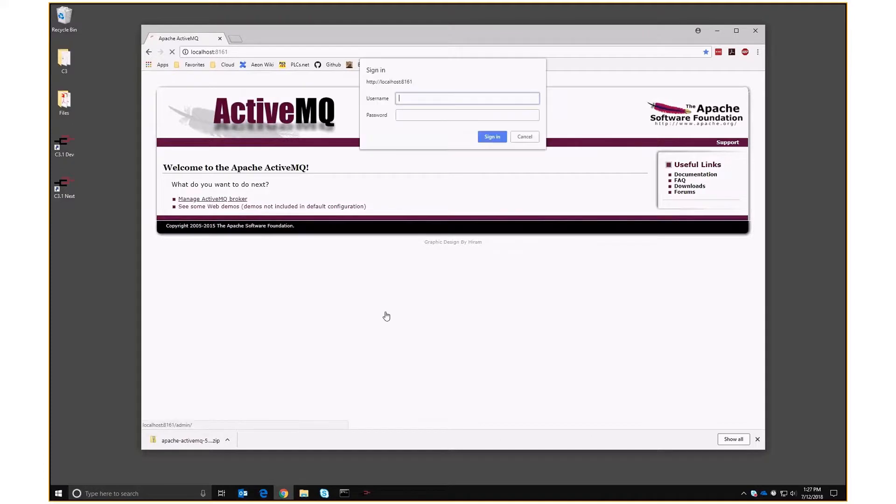
type("admin")
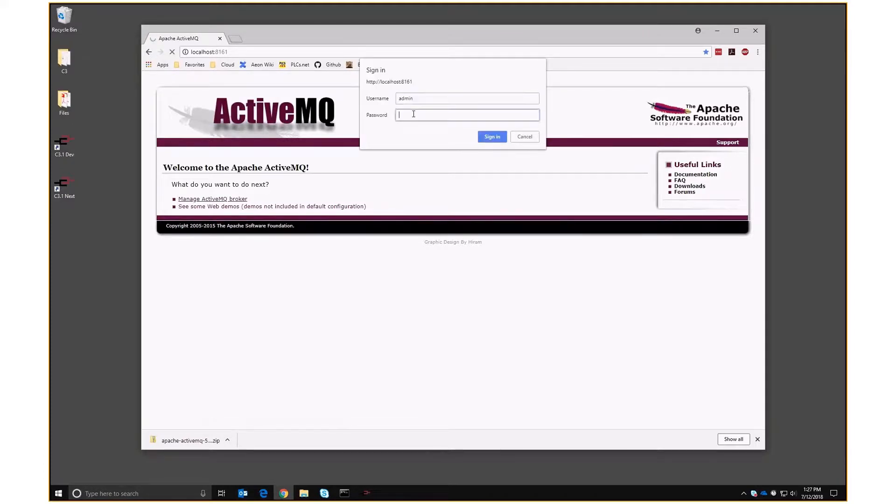
left_click(491, 136)
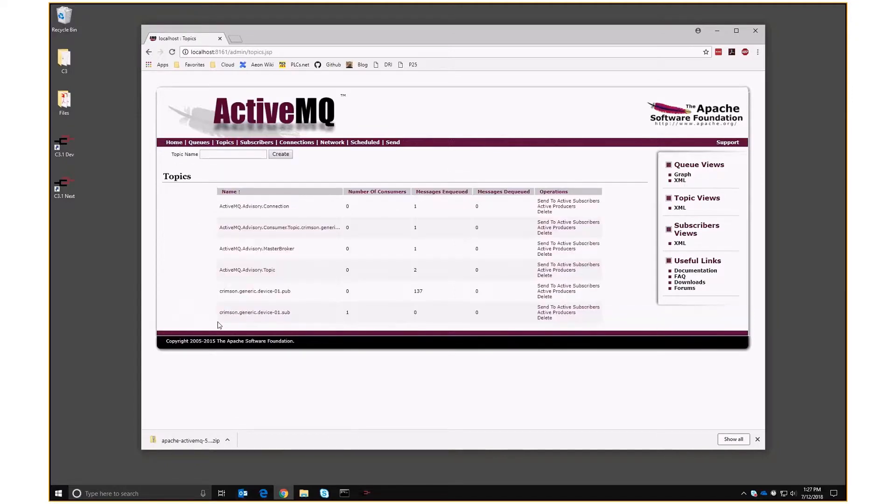
mouse_move(567, 307)
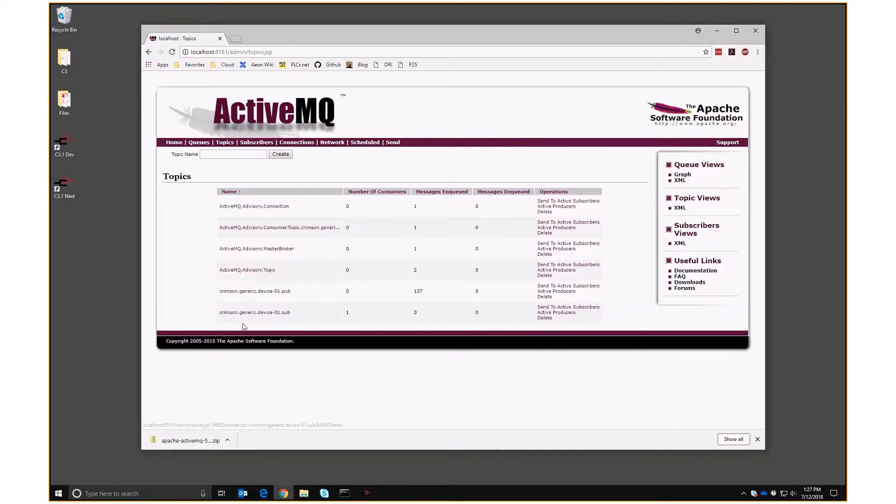
mouse_move(176, 277)
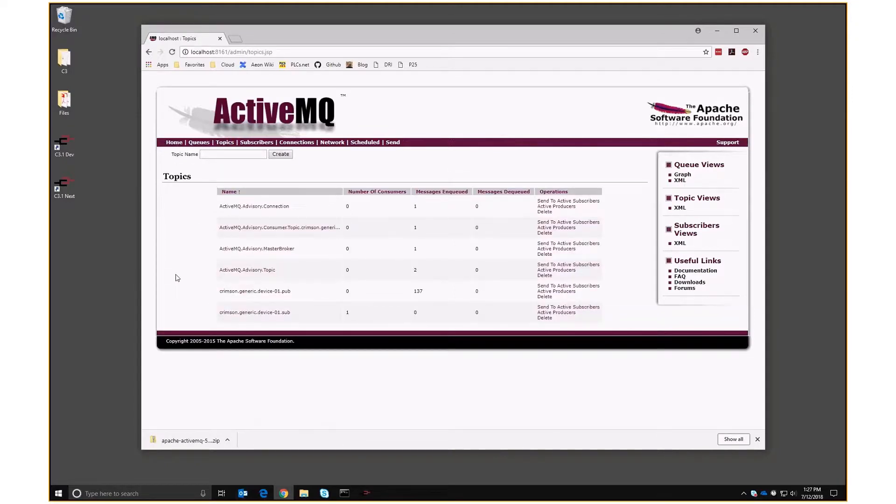
mouse_move(255, 290)
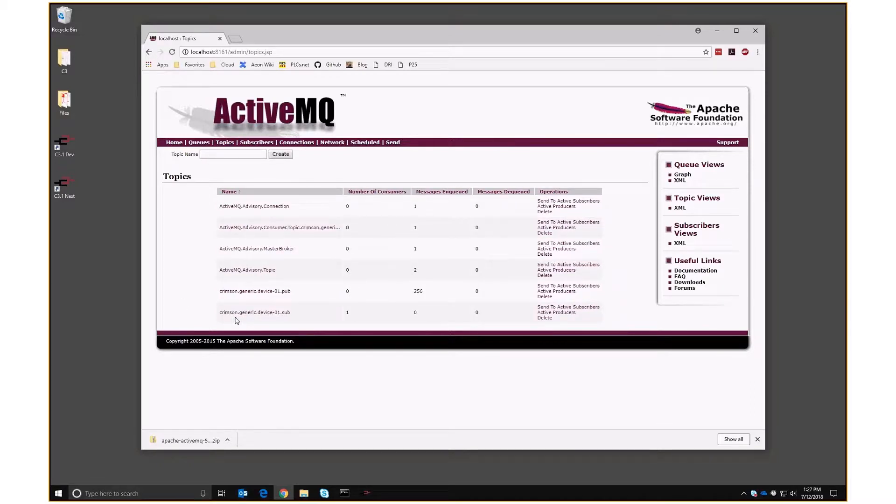
mouse_move(254, 312)
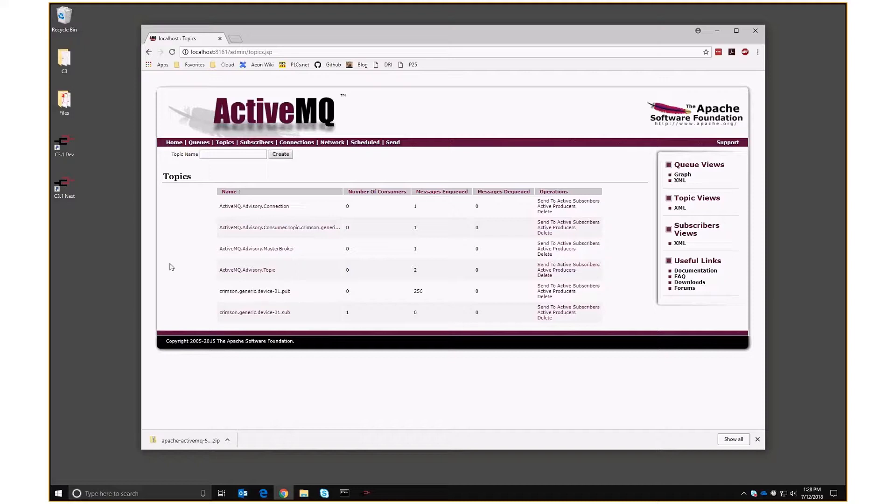
mouse_move(178, 260)
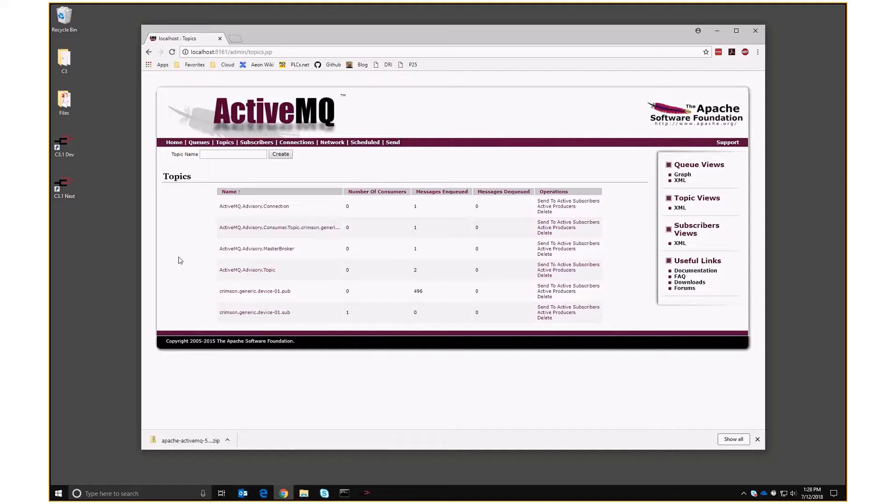
Step: Watch crimson.generic.device-01.pub reach 496 enqueued messages, then open the Start menu
left_click(58, 493)
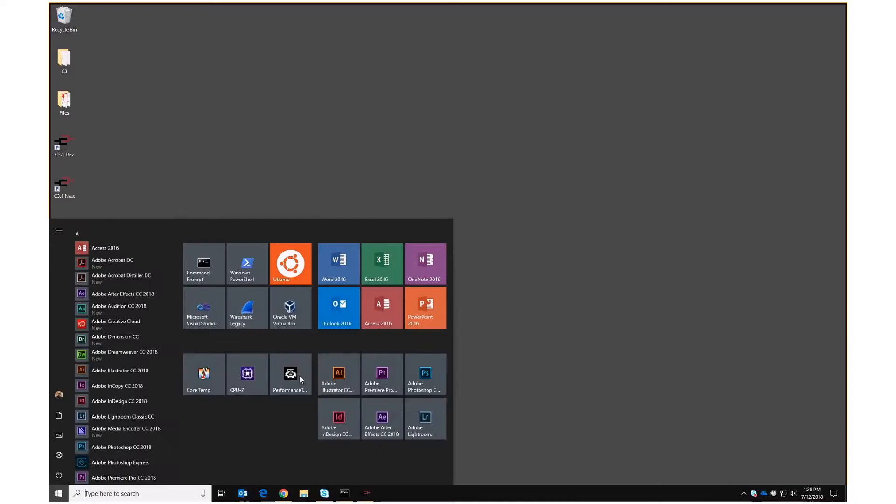
Step: Launch KEPServerEX 6 Configuration and reset its event log, confirming with Yes
left_click(58, 494)
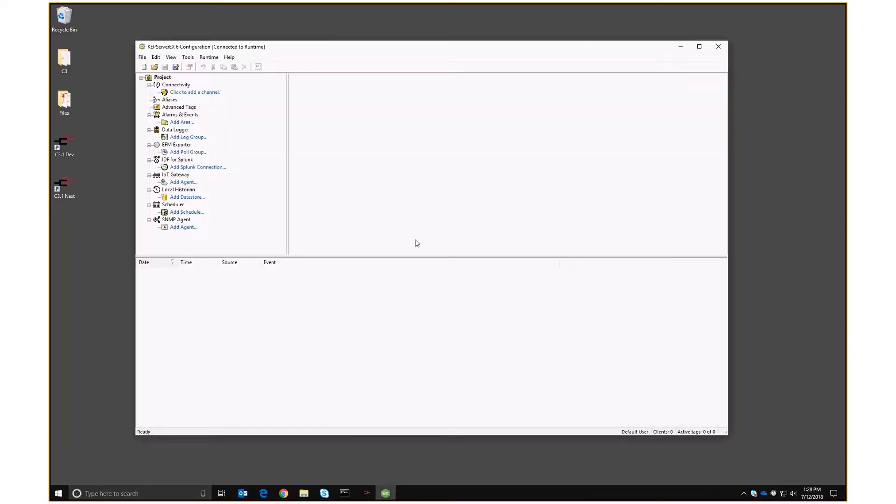
left_click(162, 77)
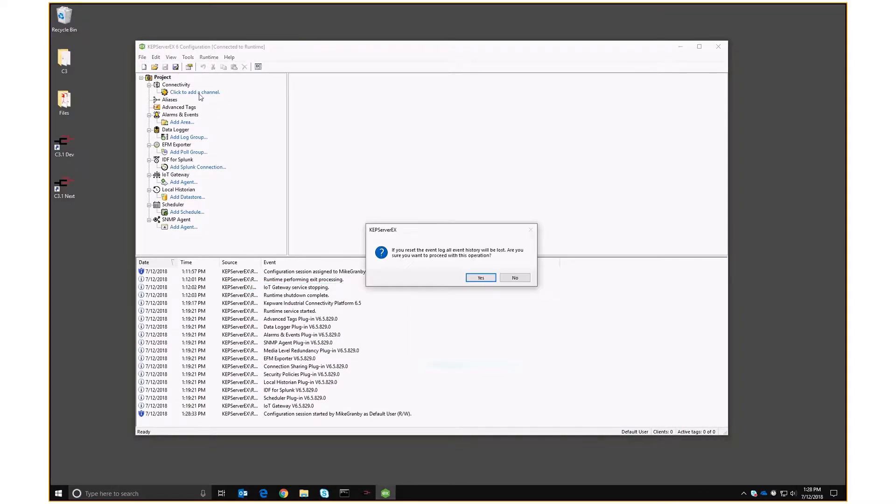
left_click(479, 277)
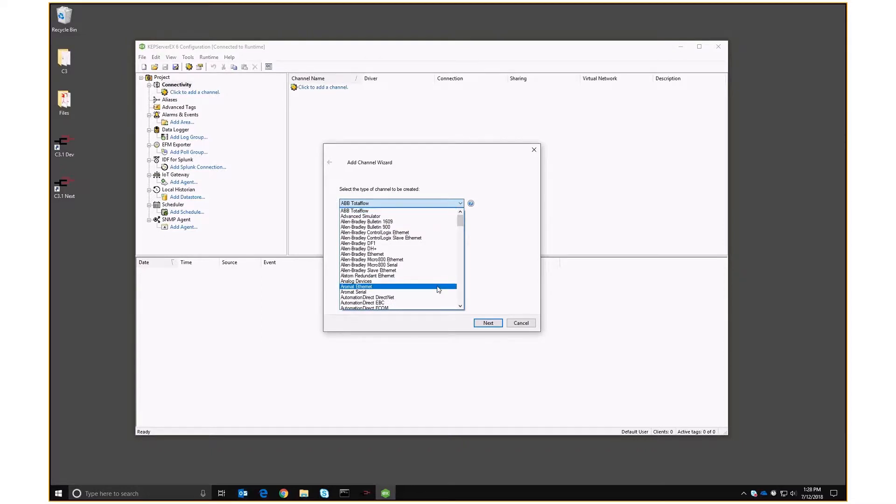
Step: Create MQTT Client channel Channel1 connecting to localhost with broker username and password
scroll("down", 3)
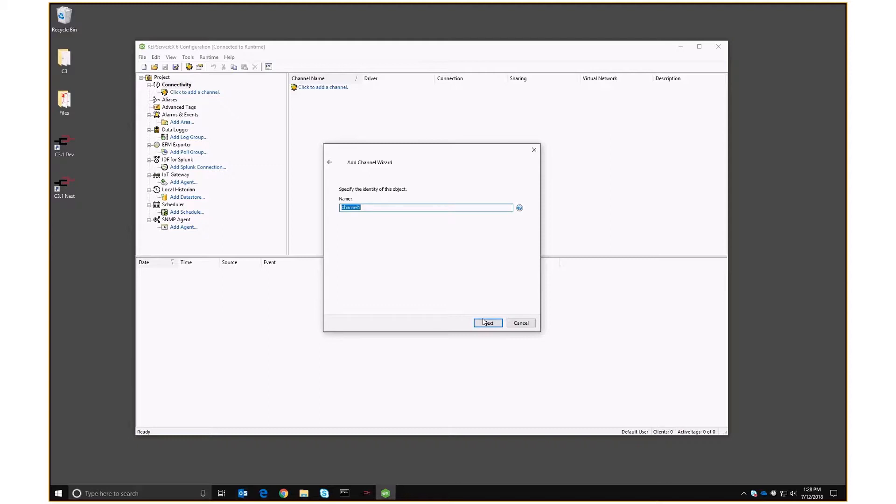
left_click(487, 323)
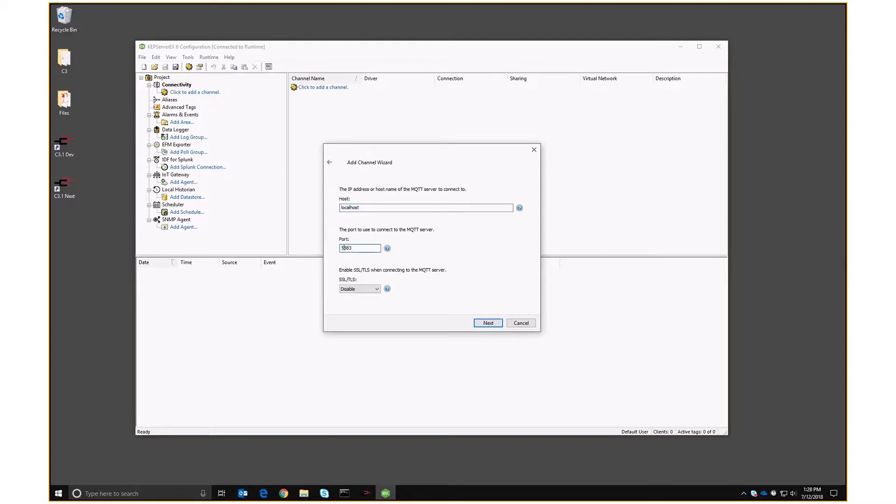
left_click(486, 323)
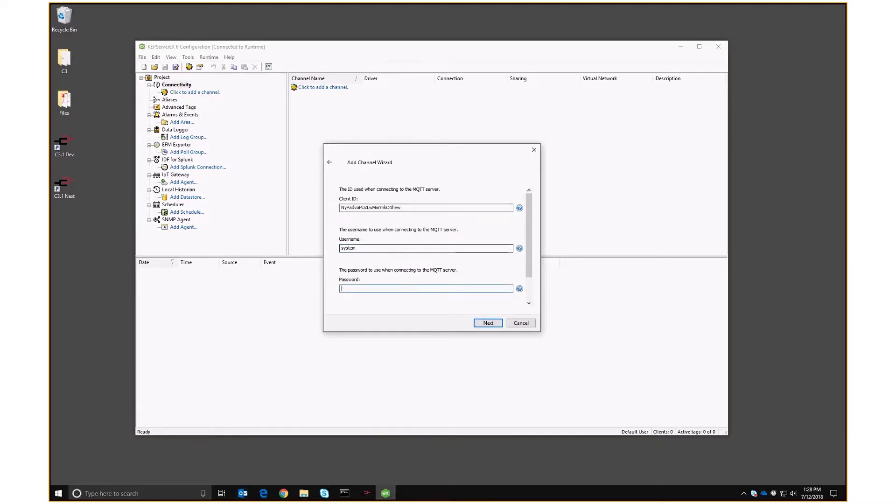
type("password")
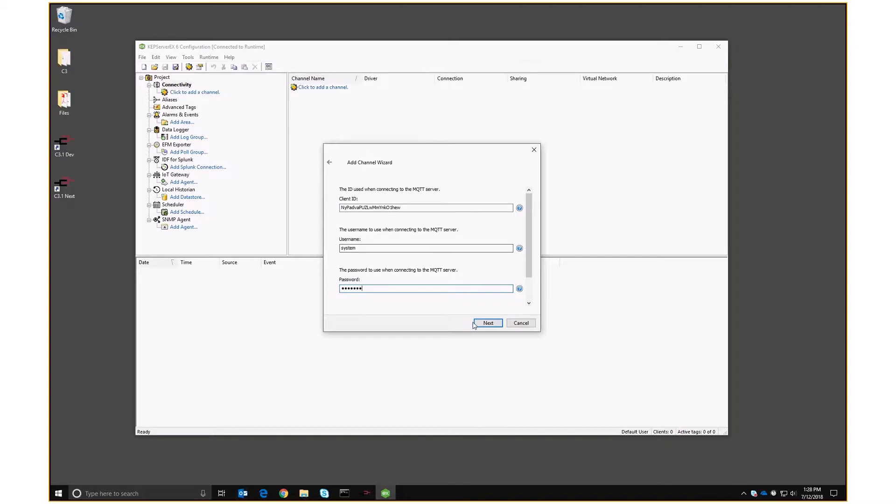
left_click(487, 322)
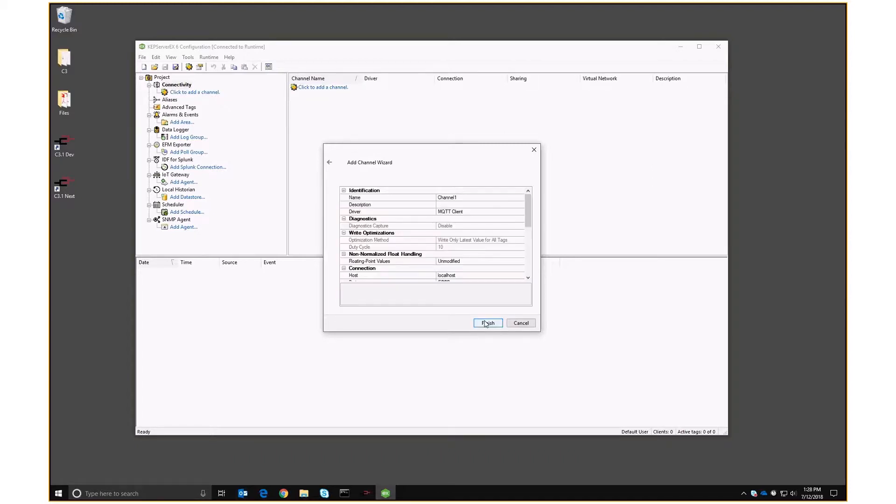
left_click(487, 323)
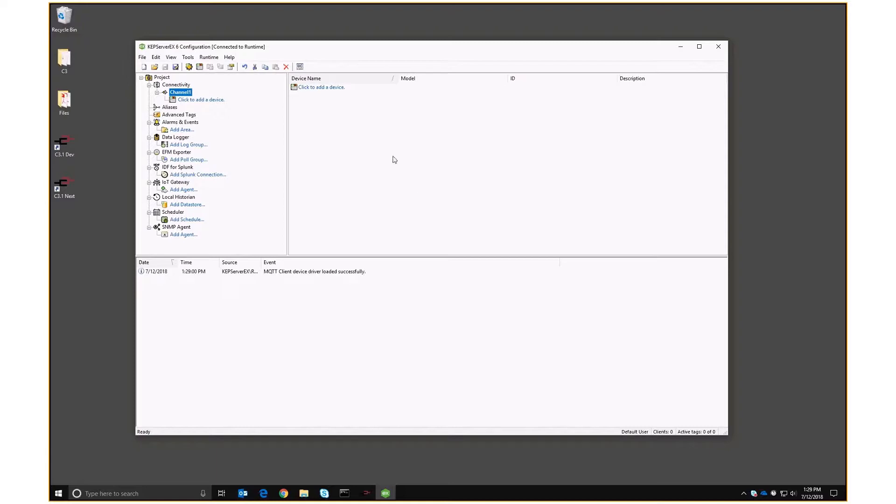
Step: Add MQTT device Device1 under Channel1 and open its property editor
left_click(321, 87)
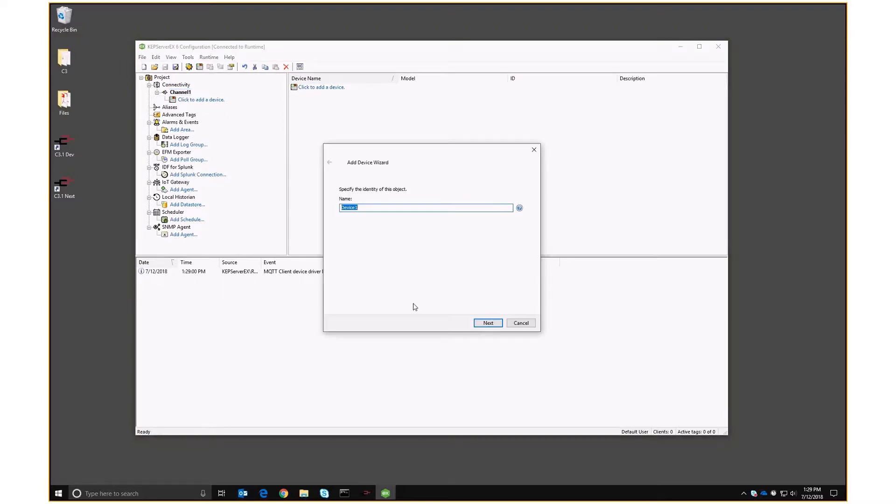
left_click(487, 323)
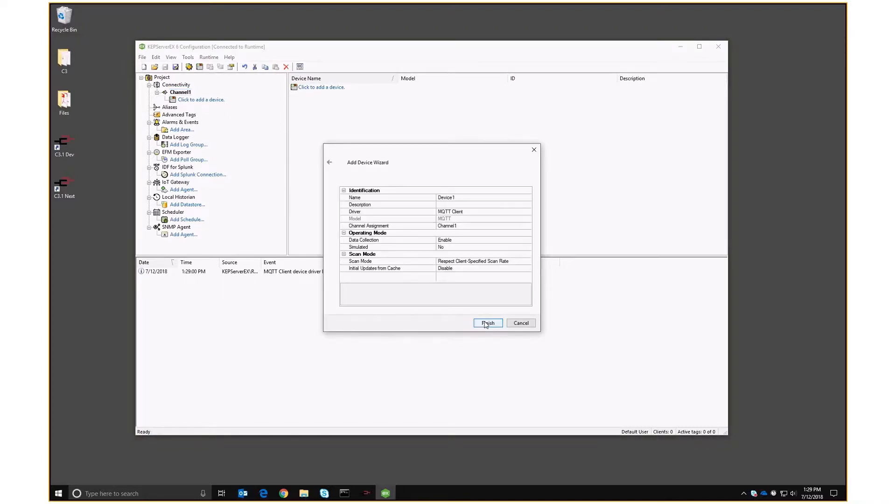
left_click(487, 323)
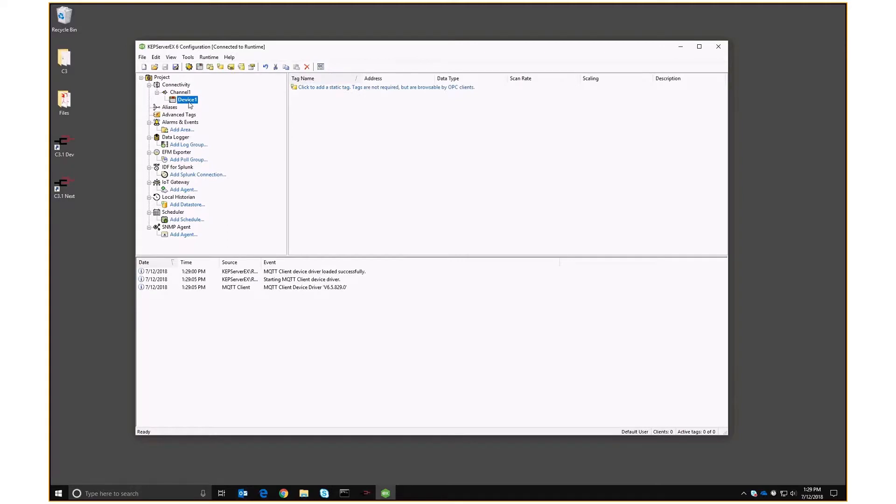
double_click(187, 99)
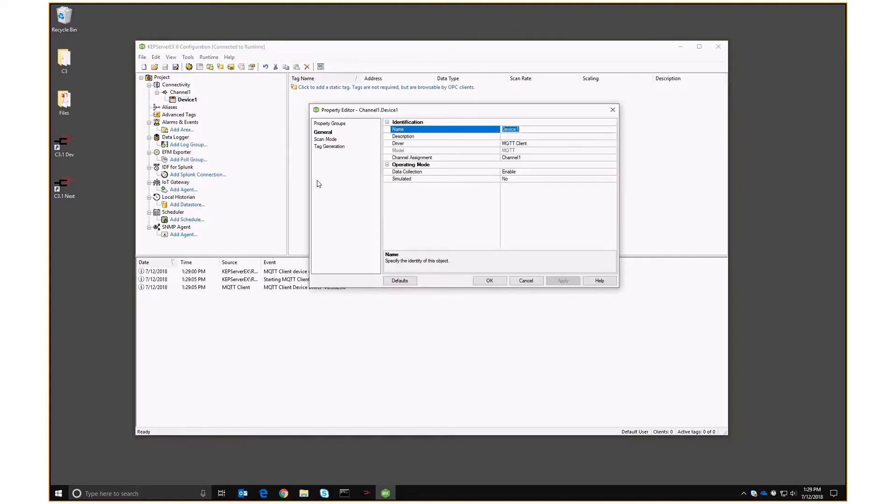
Step: Auto-generate Device1 tags from topic crimson.generic.device-01.pub, producing 9 tags, then close properties
left_click(331, 146)
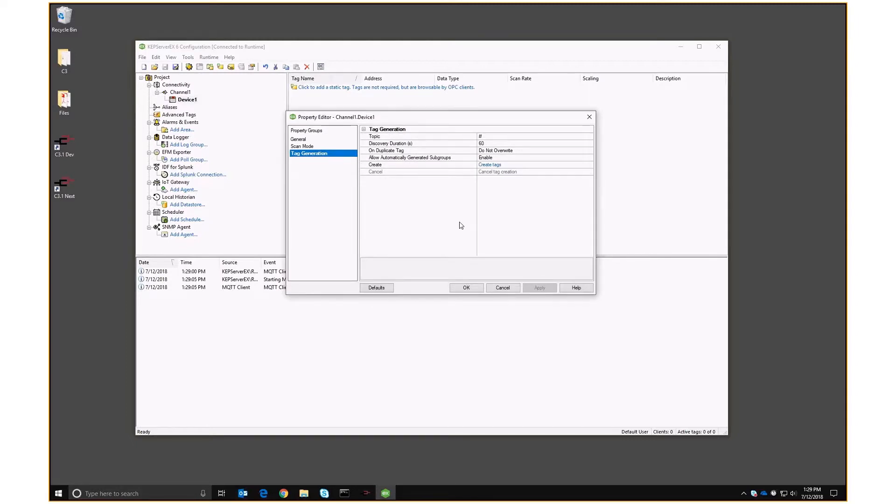
mouse_move(429, 222)
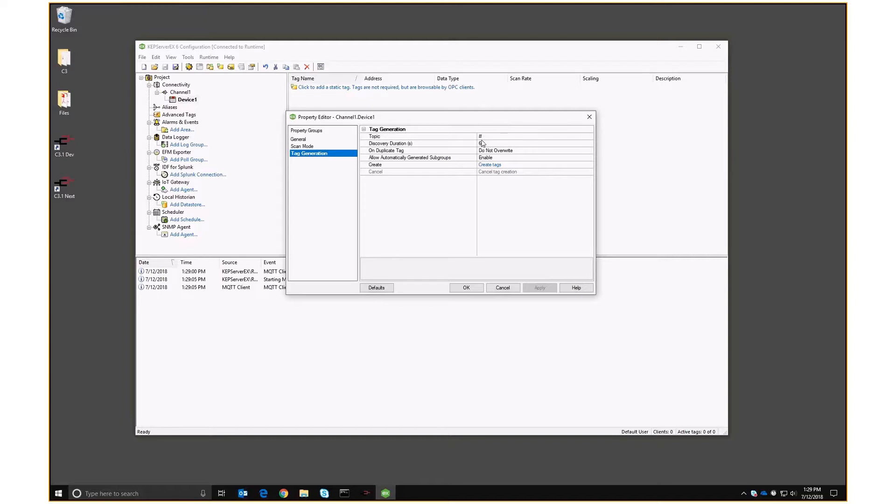
type("crimson.generic.device-01.pub")
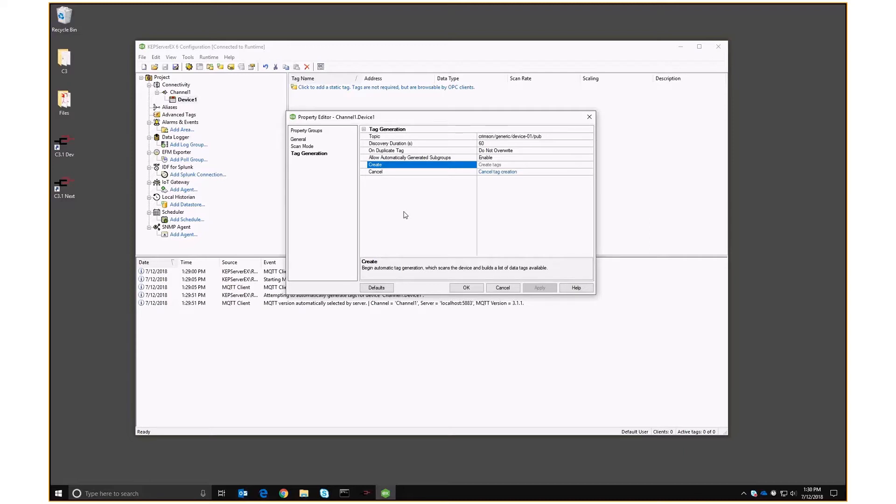
mouse_move(419, 194)
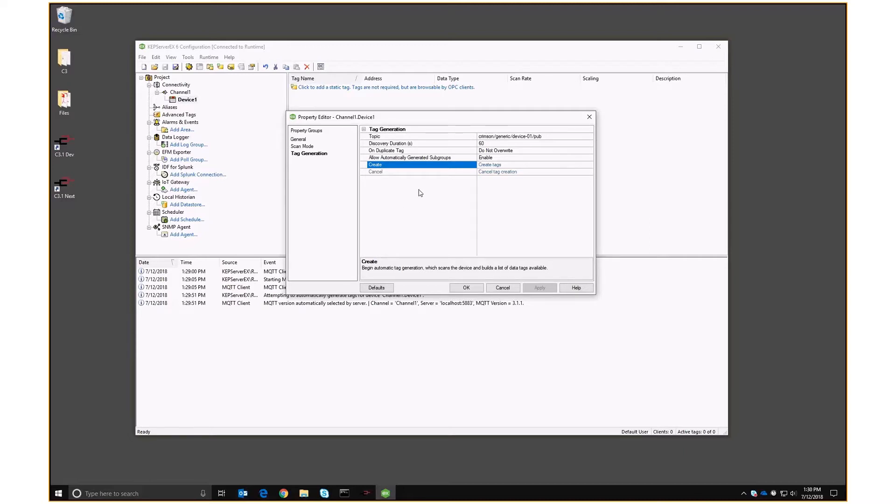
left_click(375, 164)
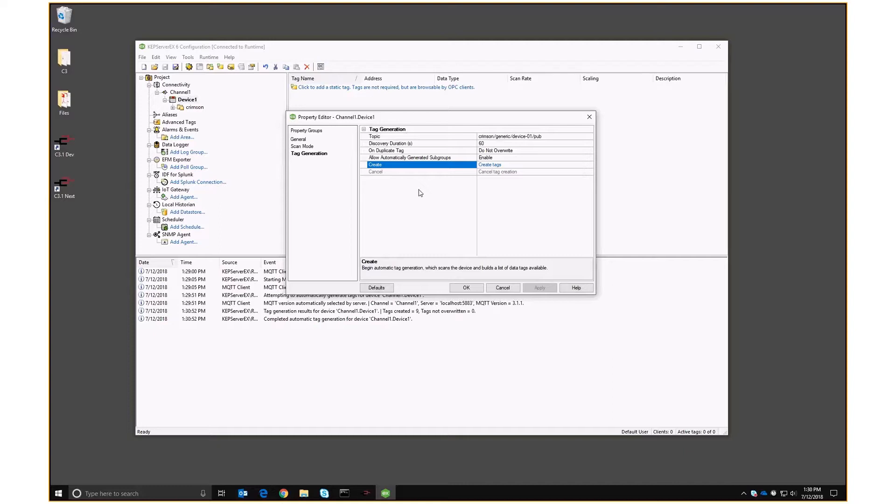
mouse_move(280, 335)
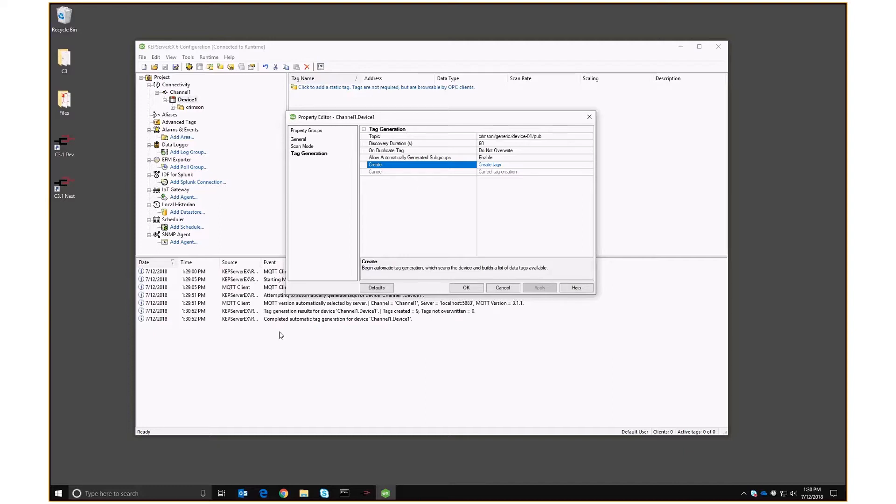
mouse_move(272, 315)
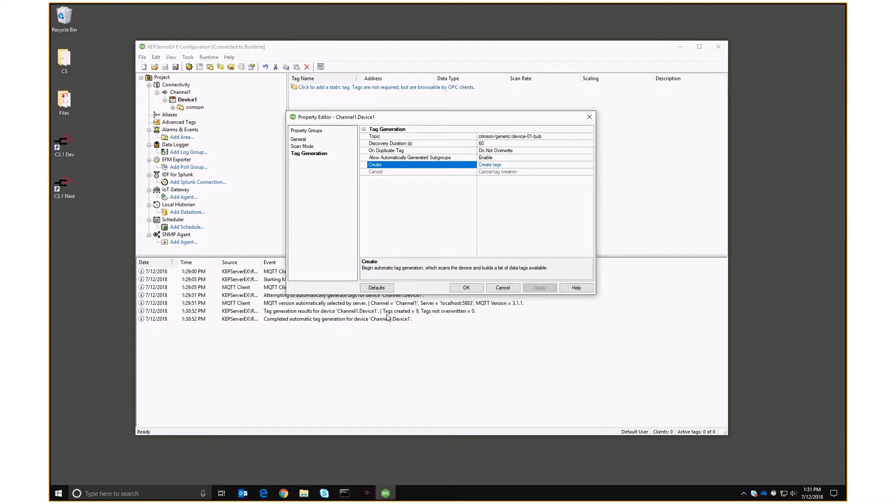
mouse_move(183, 84)
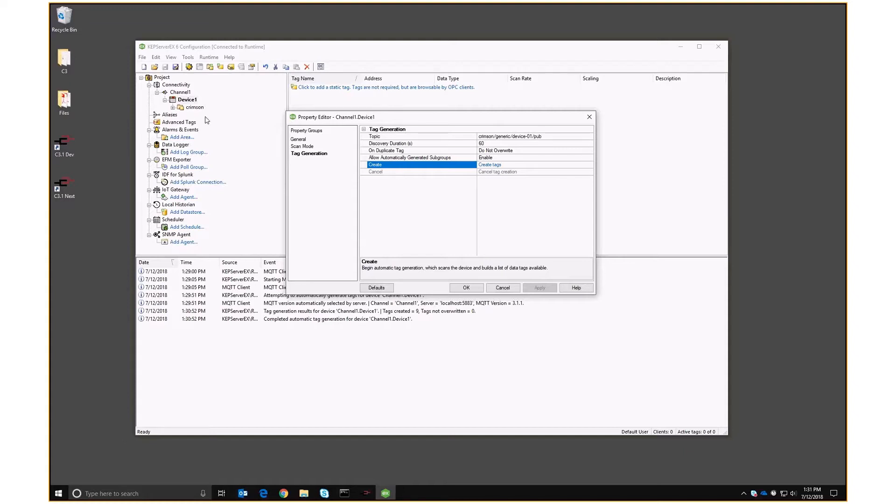
left_click(466, 287)
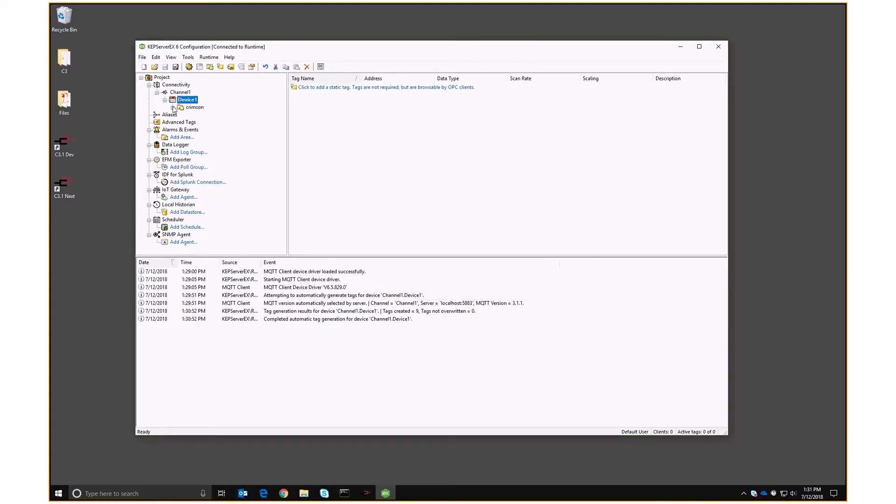
Step: Expand Device1 > crimson > generic > device-01 > pub to list its nine tags
left_click(175, 107)
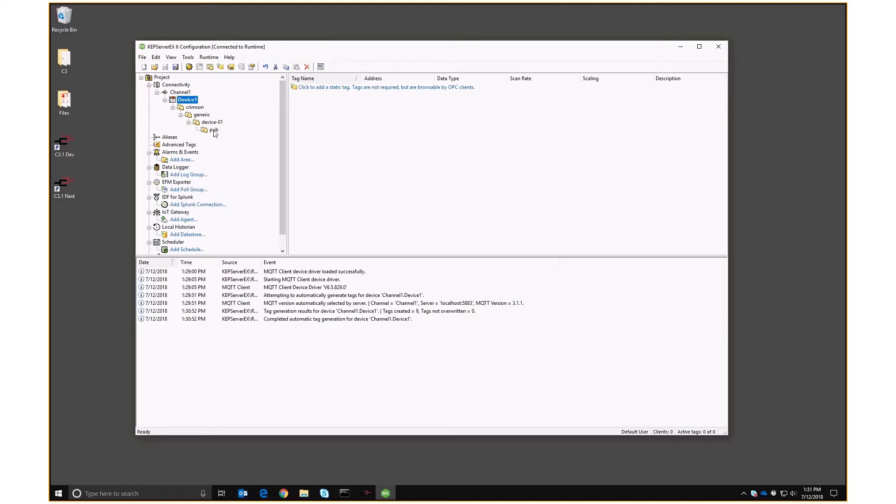
left_click(213, 130)
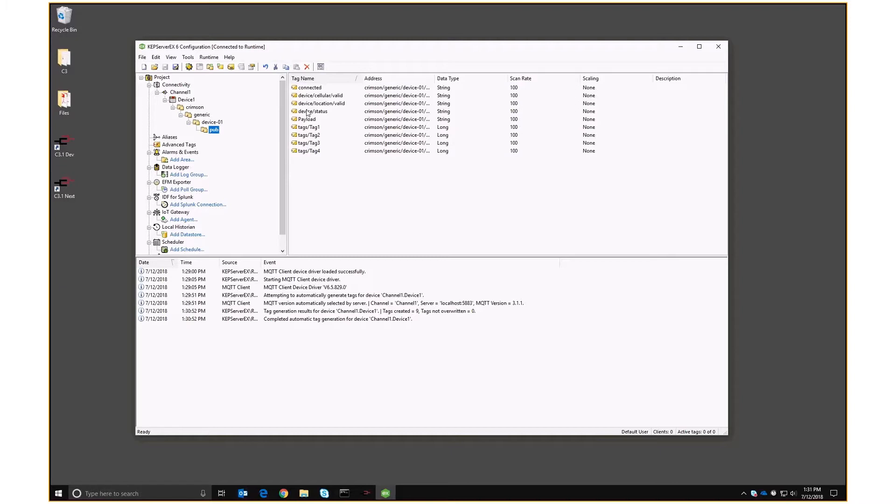
mouse_move(278, 92)
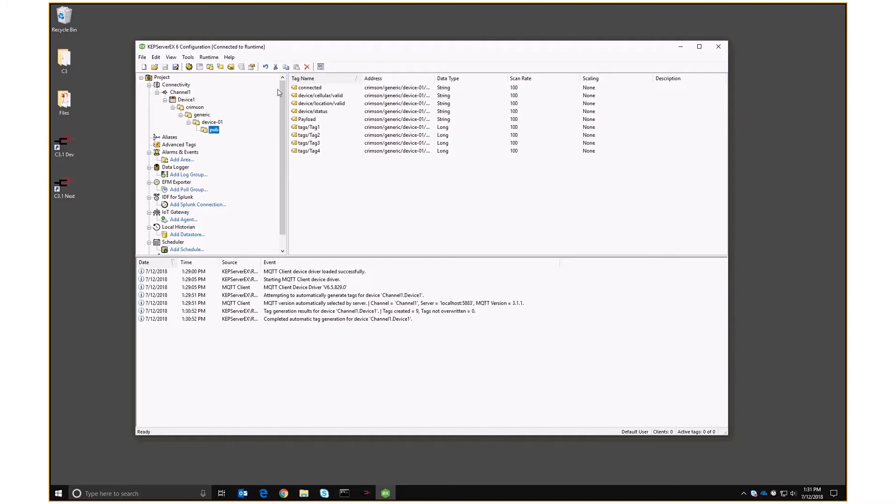
mouse_move(329, 148)
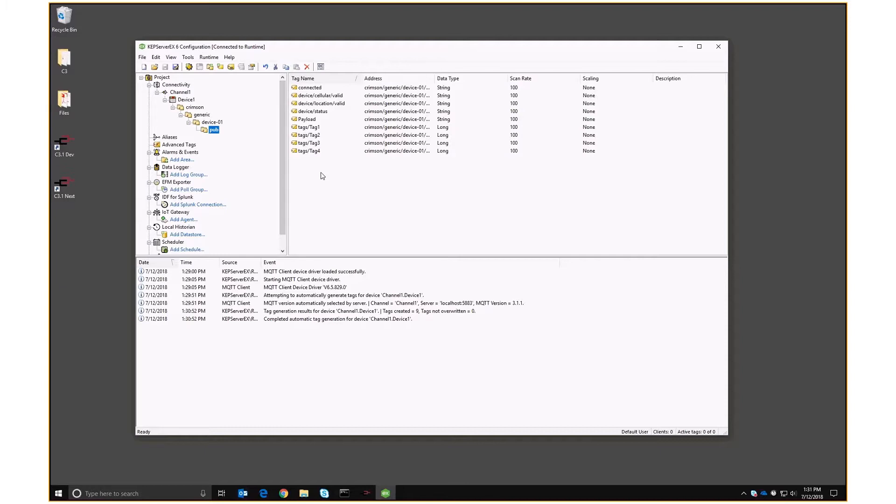
left_click(188, 57)
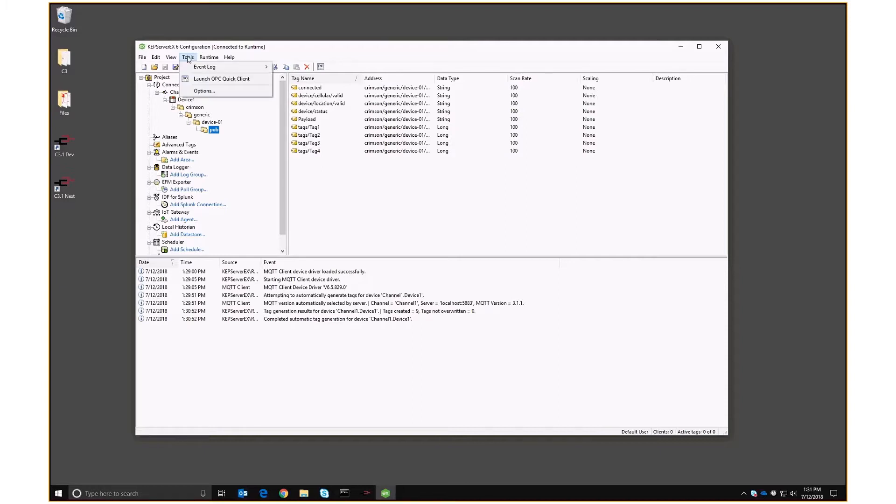
Step: Launch OPC Quick Client and view live Good-quality crimson tag values, Tag3 and Tag4 at 2378
left_click(222, 78)
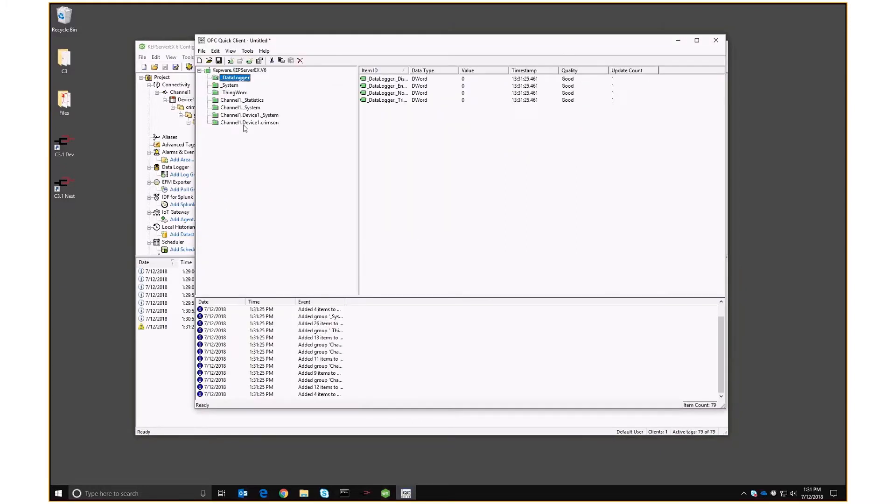
left_click(249, 122)
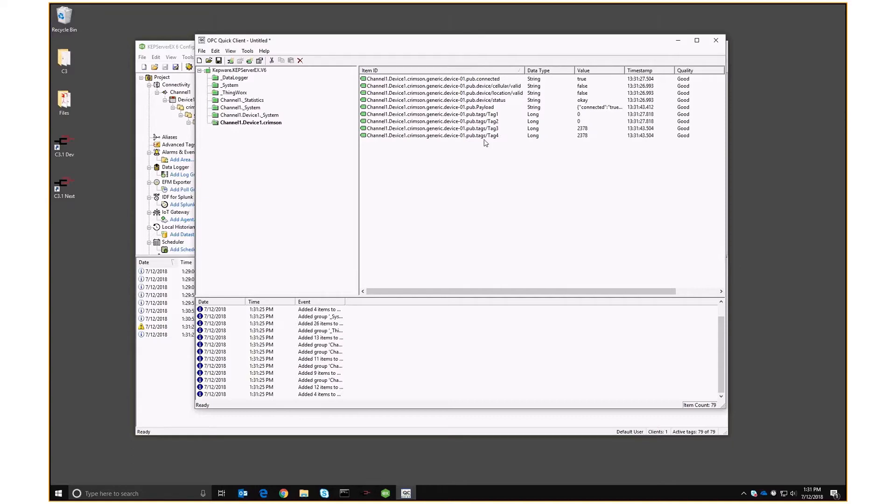
left_click(431, 136)
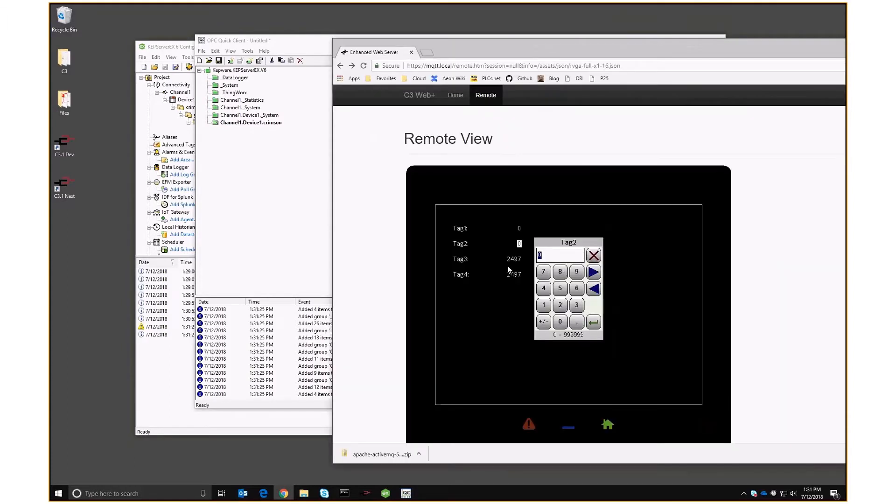
Step: Enter 1234 for Tag2 in the C3 Web+ Remote View so OPC Quick Client shows 1234
left_click(542, 304)
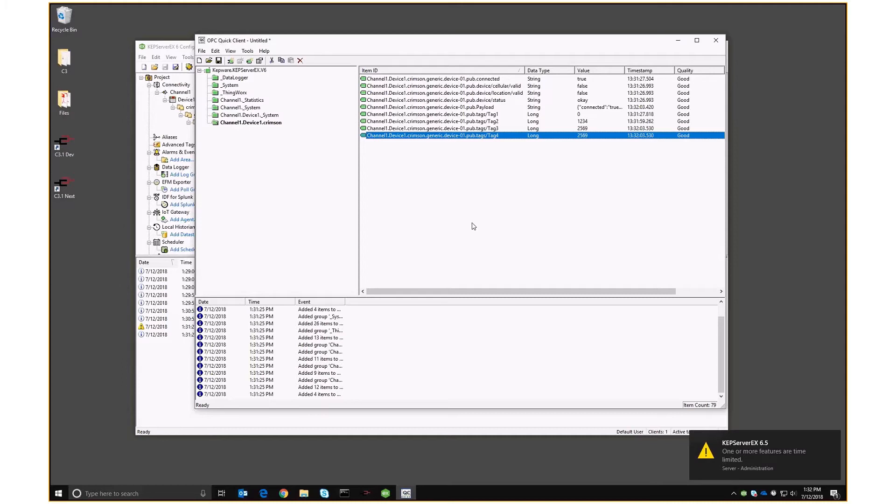
mouse_move(460, 216)
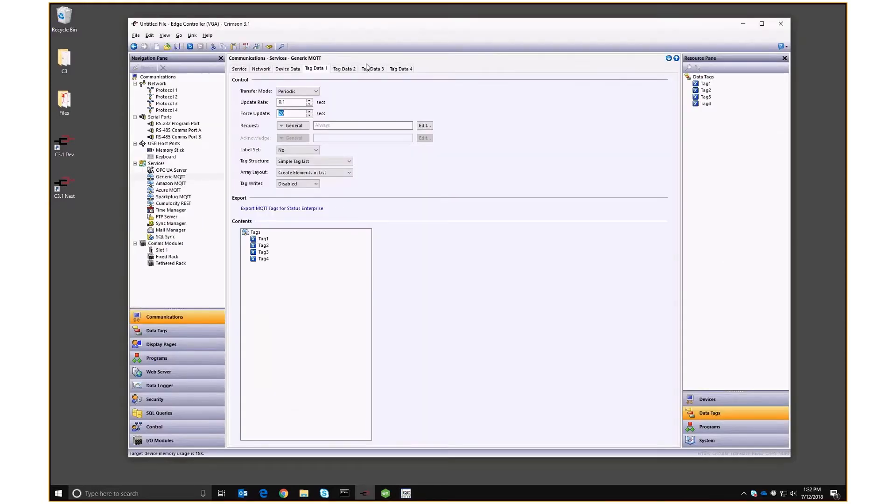
left_click(239, 68)
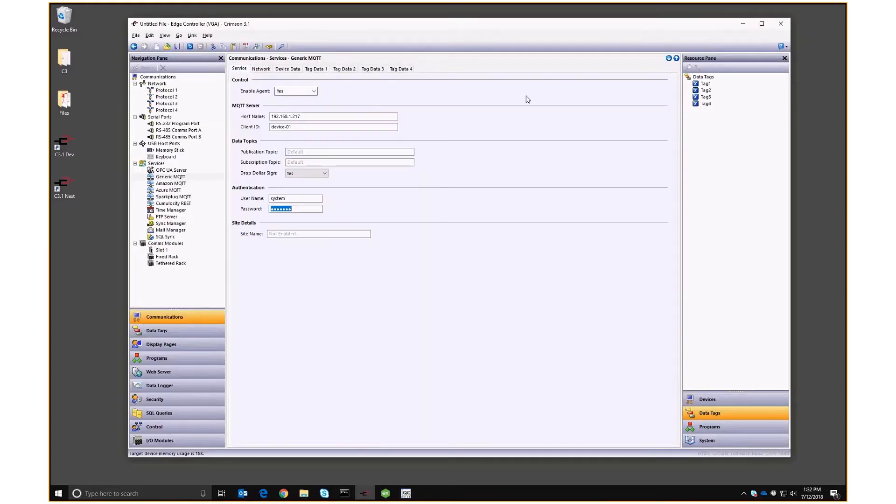
mouse_move(585, 266)
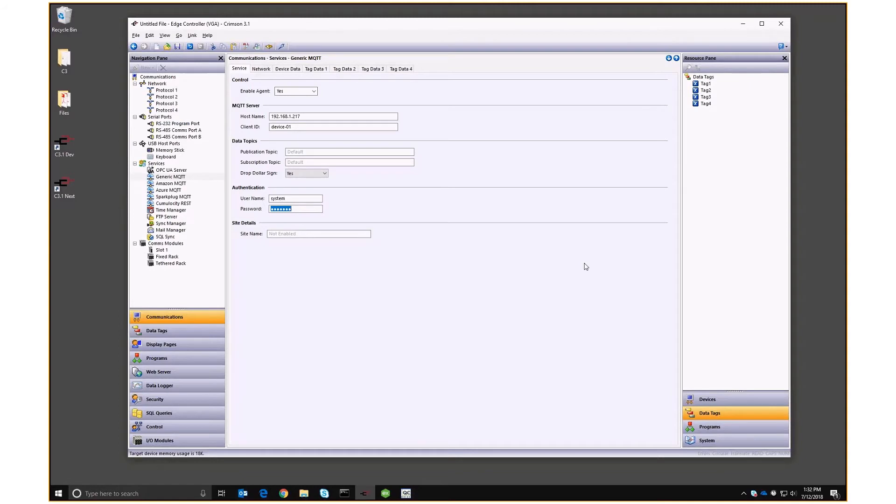
left_click(261, 69)
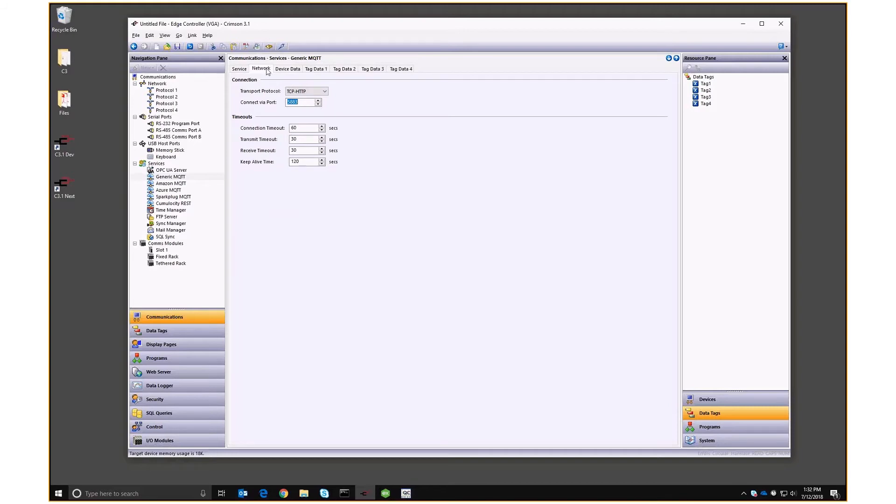
left_click(288, 69)
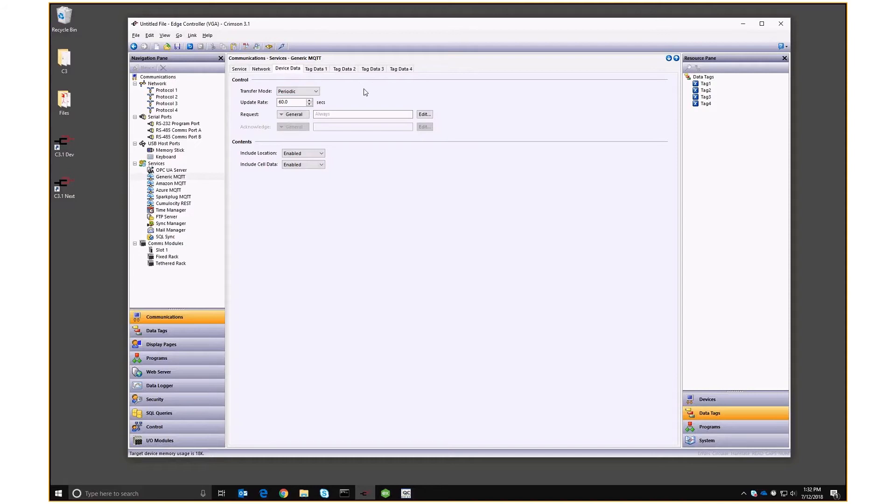
mouse_move(280, 156)
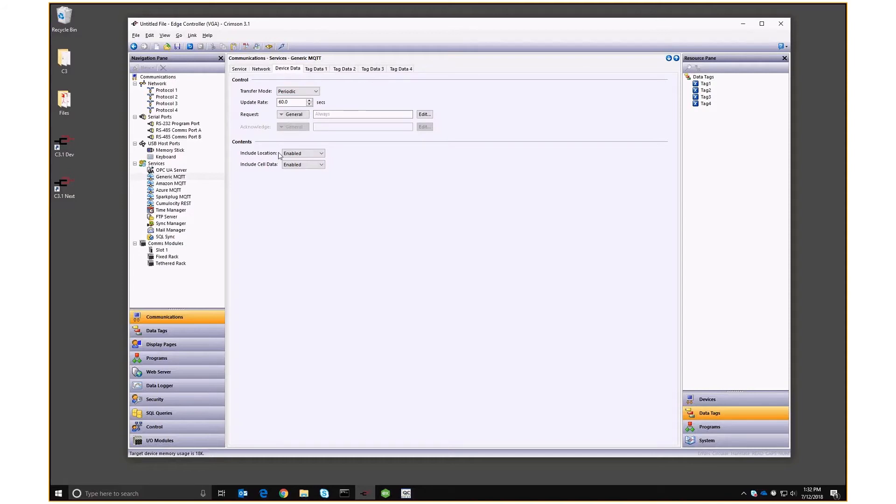
mouse_move(375, 214)
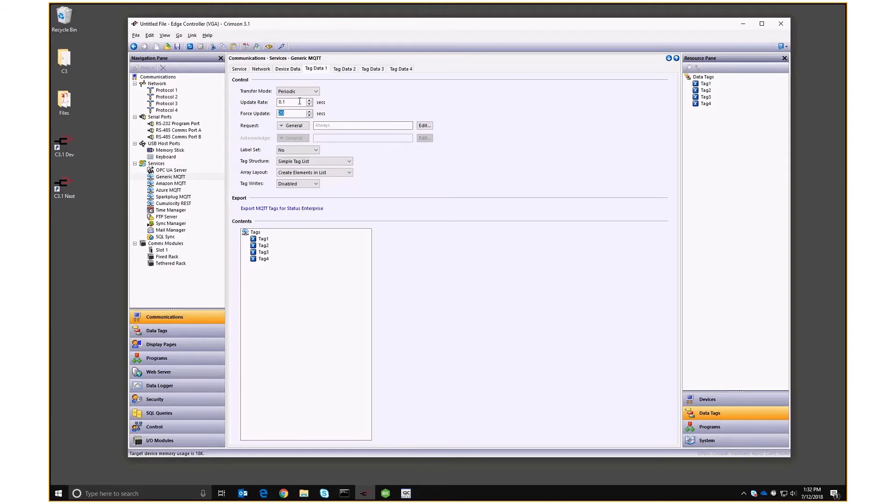
mouse_move(244, 116)
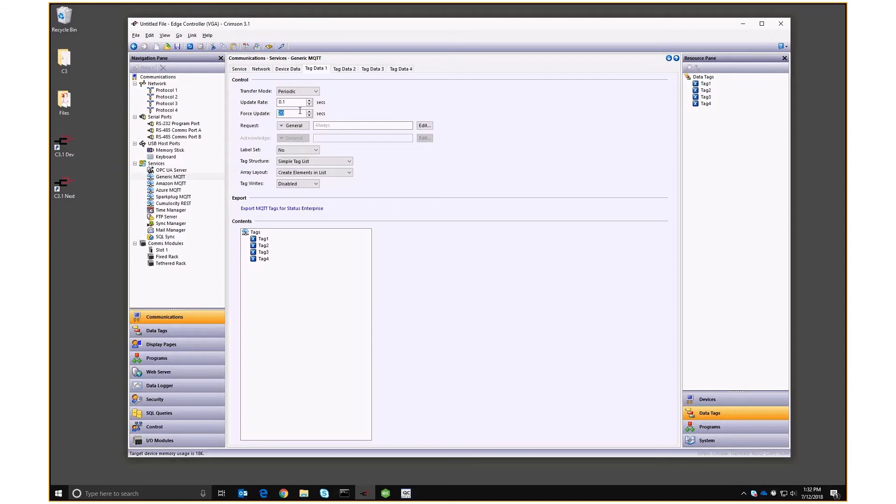
Step: Enter 0 for Tag Data 1's Force Update, then return to the Generic MQTT Service settings
type("0")
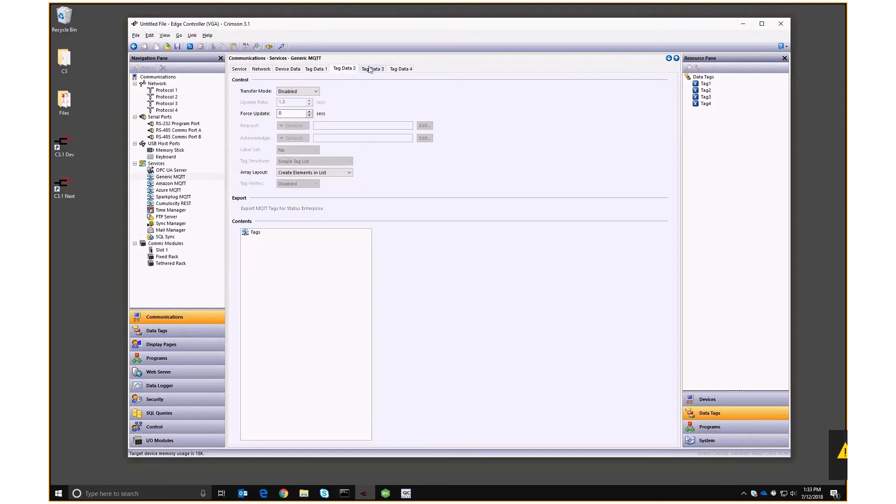
left_click(315, 68)
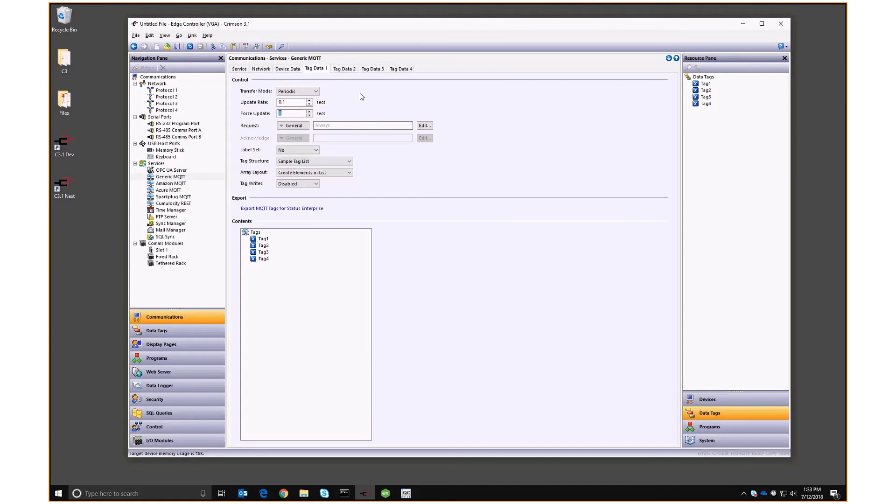
left_click(238, 68)
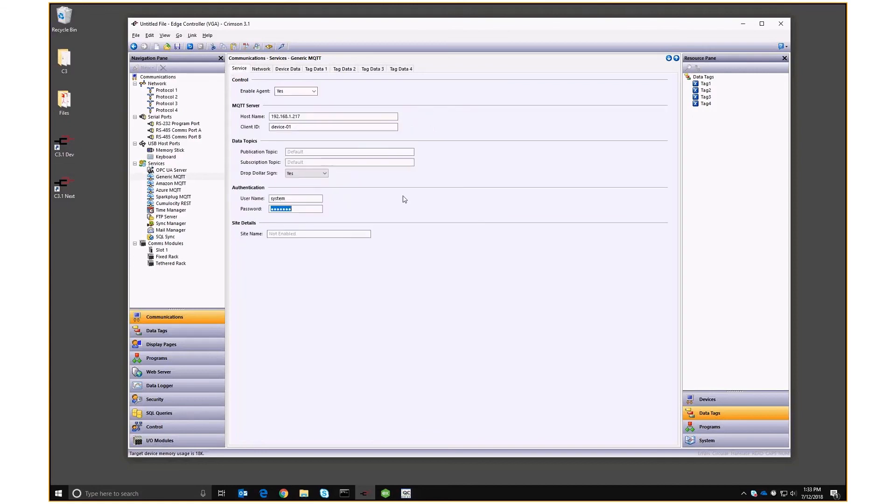